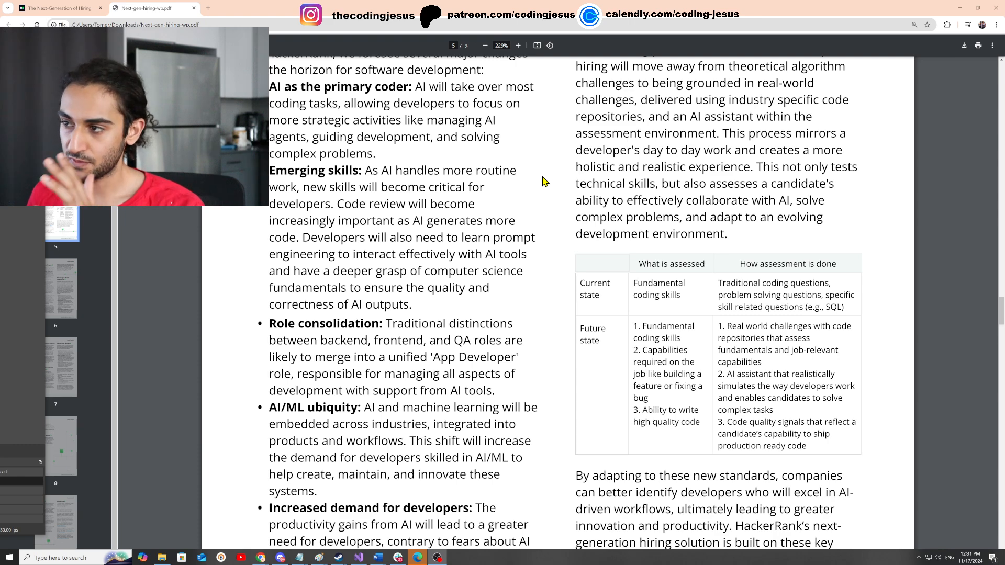
Scroll the hiring PDF to page 5's current-versus-future assessment table
scroll("down", 3)
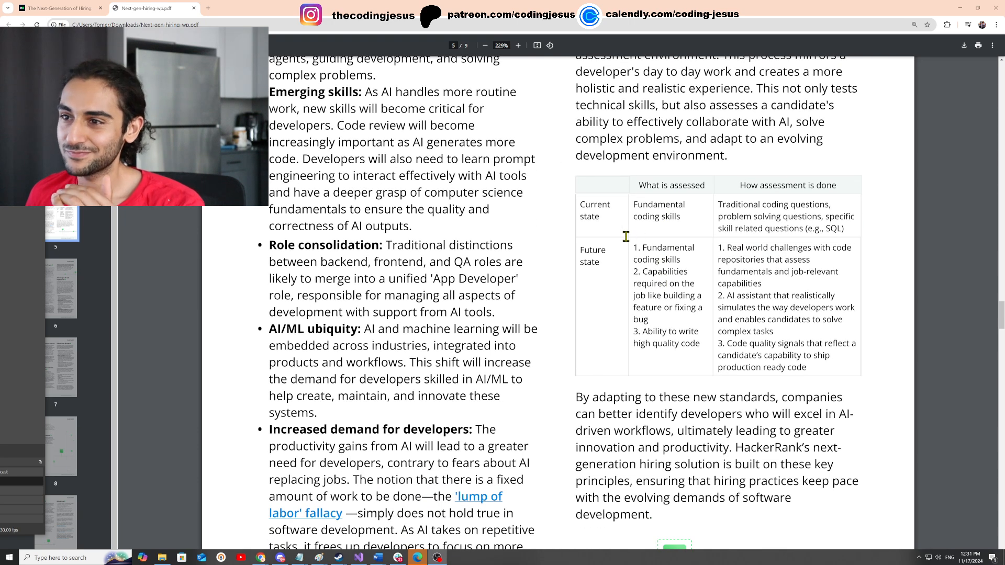
scroll("down", 3)
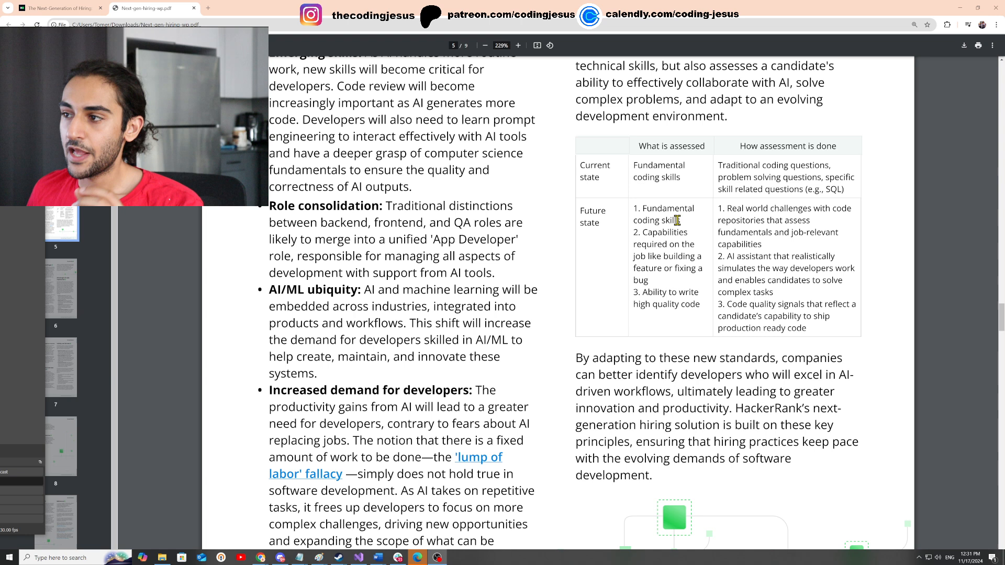
mouse_move(672, 243)
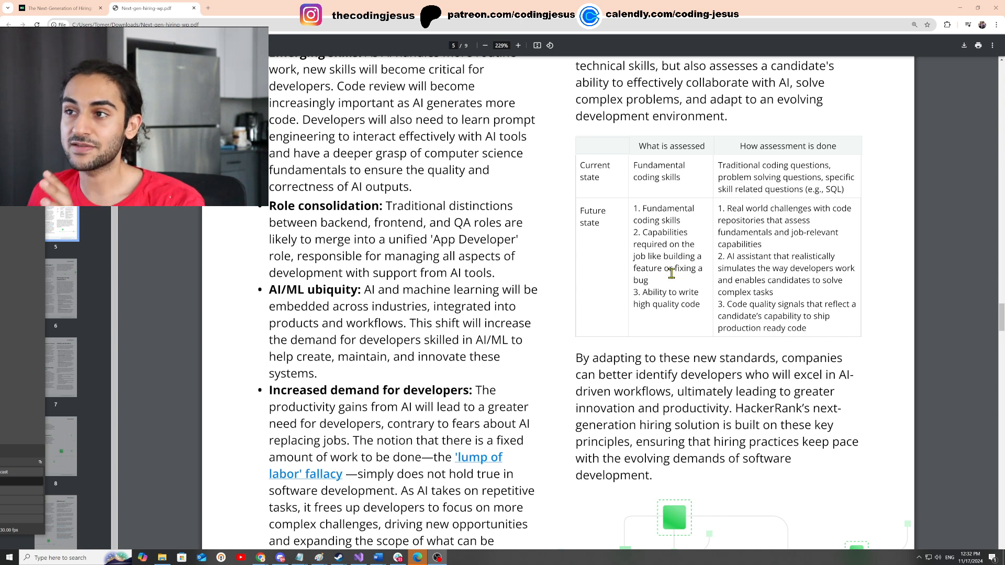
mouse_move(673, 295)
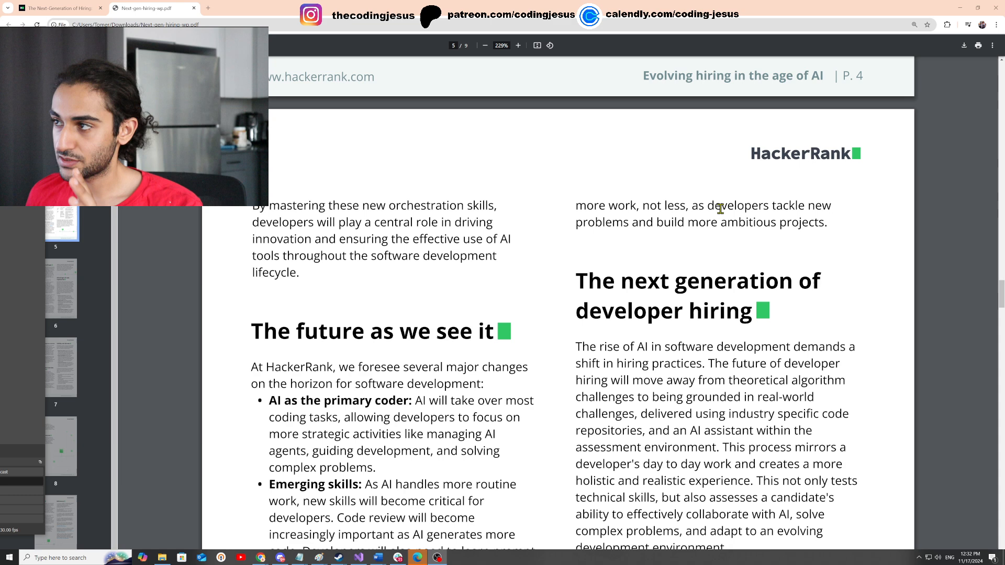
Scroll page 5 down to its closing paragraphs and footer
scroll("down", 3)
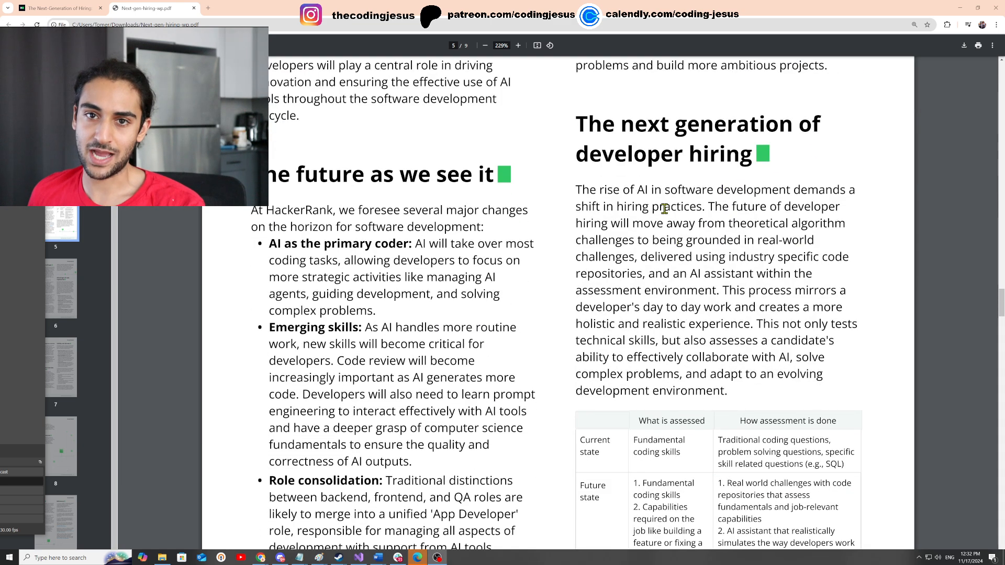
mouse_move(669, 181)
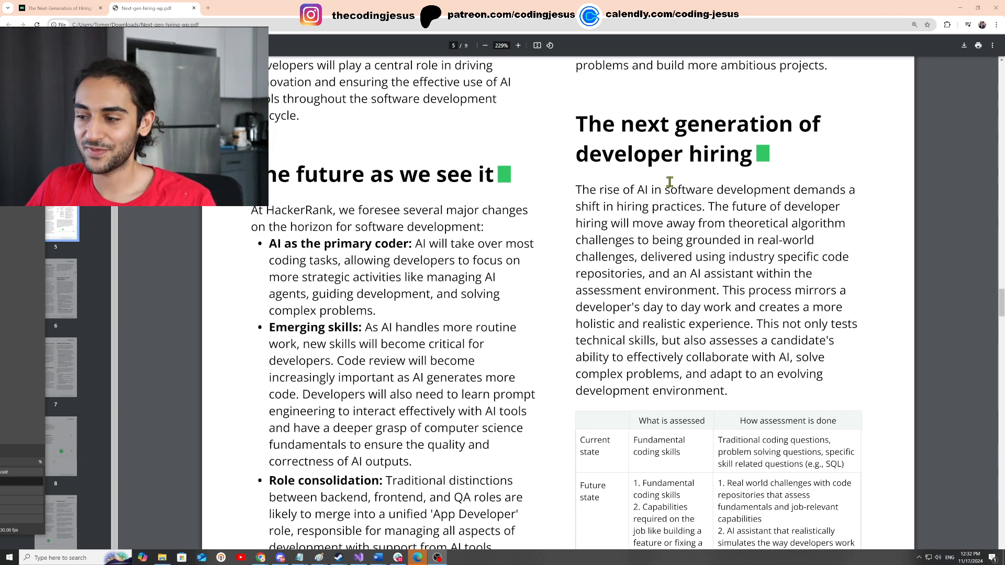
scroll("down", 3)
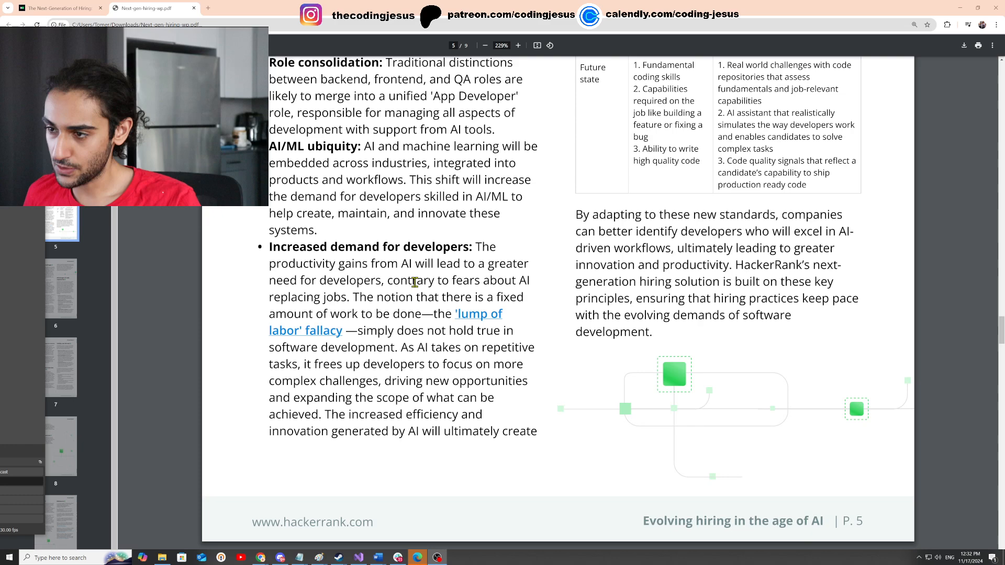
Scroll past the page 5 footer to the 'Real-world challenges' section on page 6
scroll("down", 3)
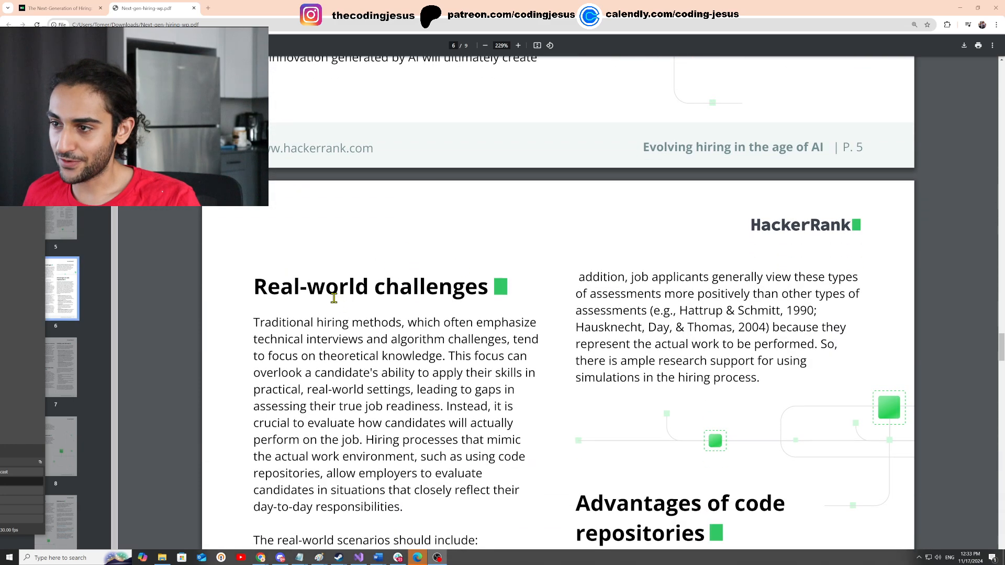
scroll("down", 3)
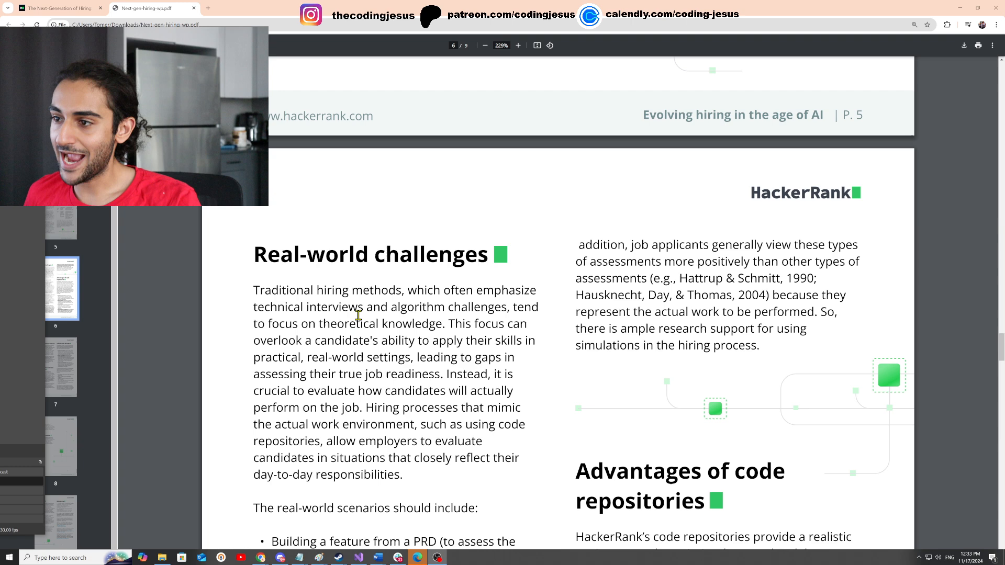
mouse_move(501, 341)
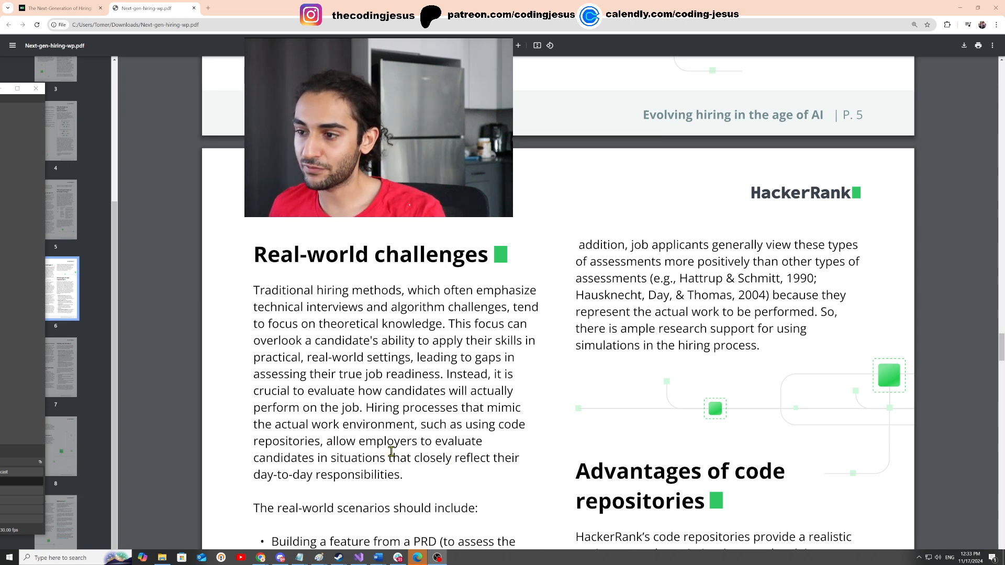
Read page 6's scenarios and 'Advantages of code repositories', then return to the HackerRank article
scroll("down", 3)
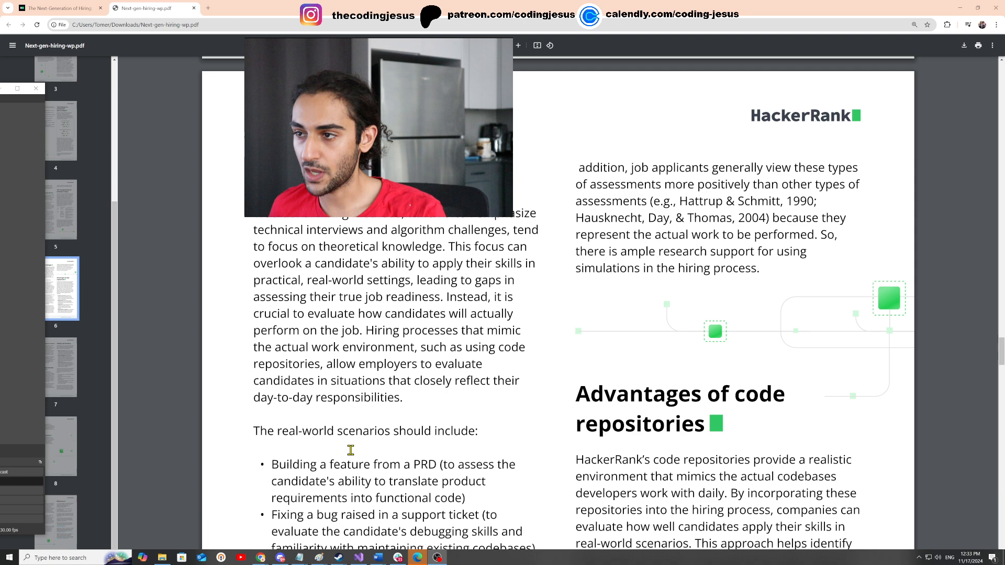
scroll("down", 3)
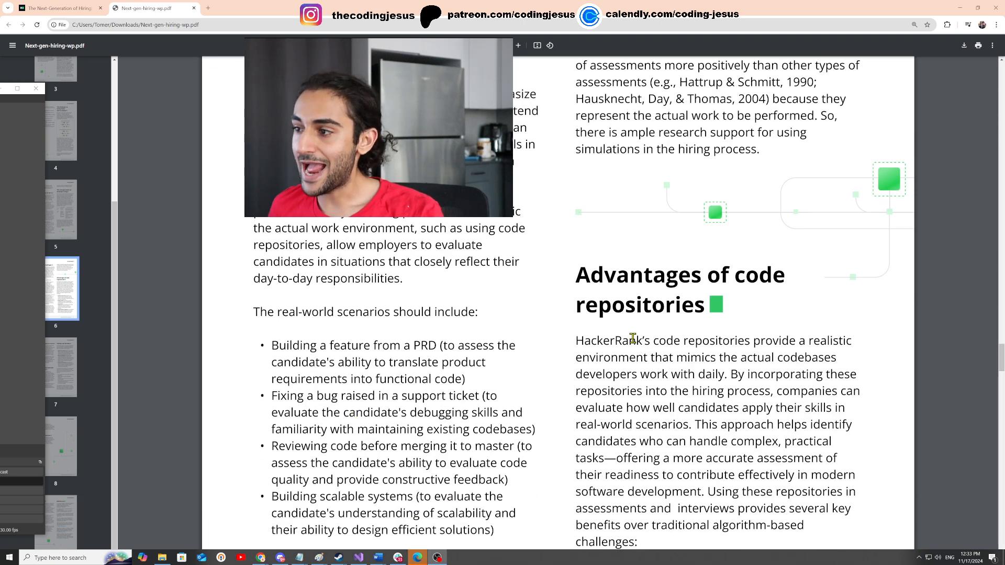
mouse_move(145, 226)
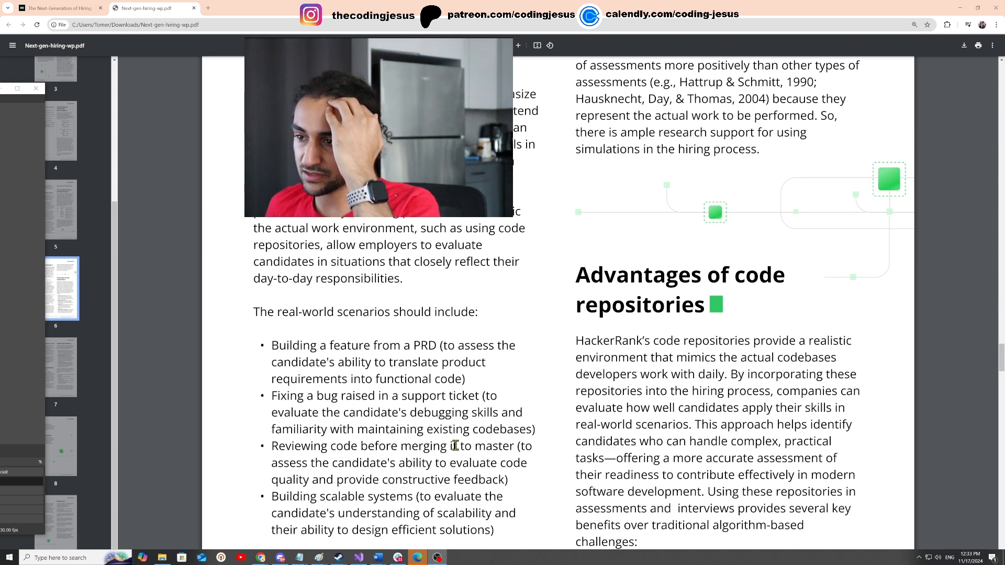
scroll("down", 3)
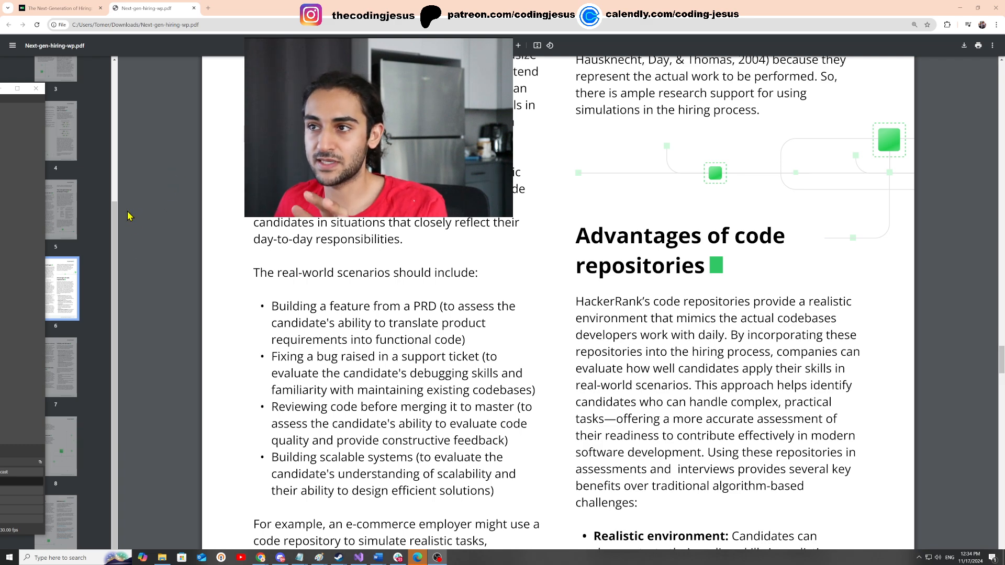
left_click(62, 8)
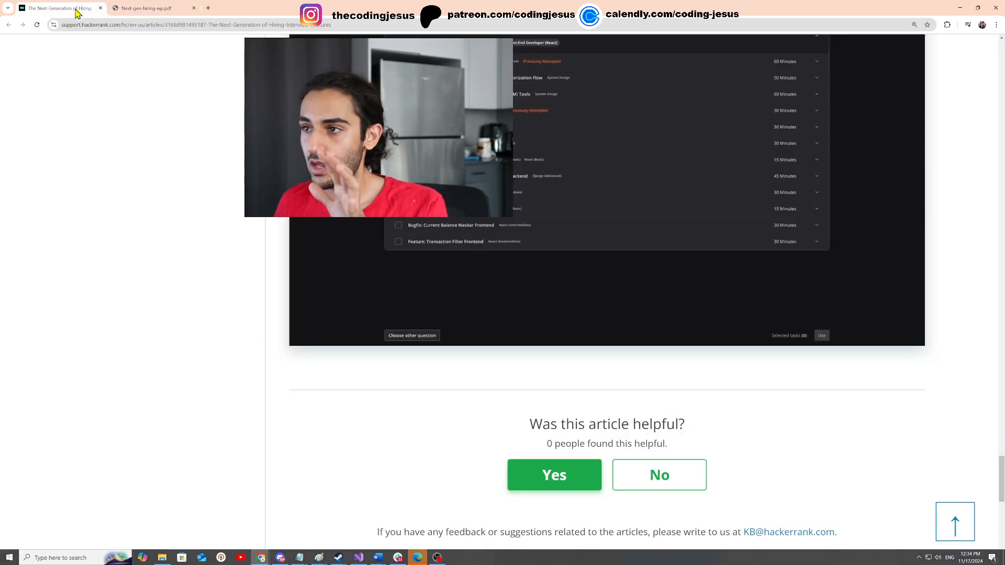
Skim the New Functionality list, briefly highlighting the feature, bug fix and code review items, and reach Interview Set-up
scroll("down", 3)
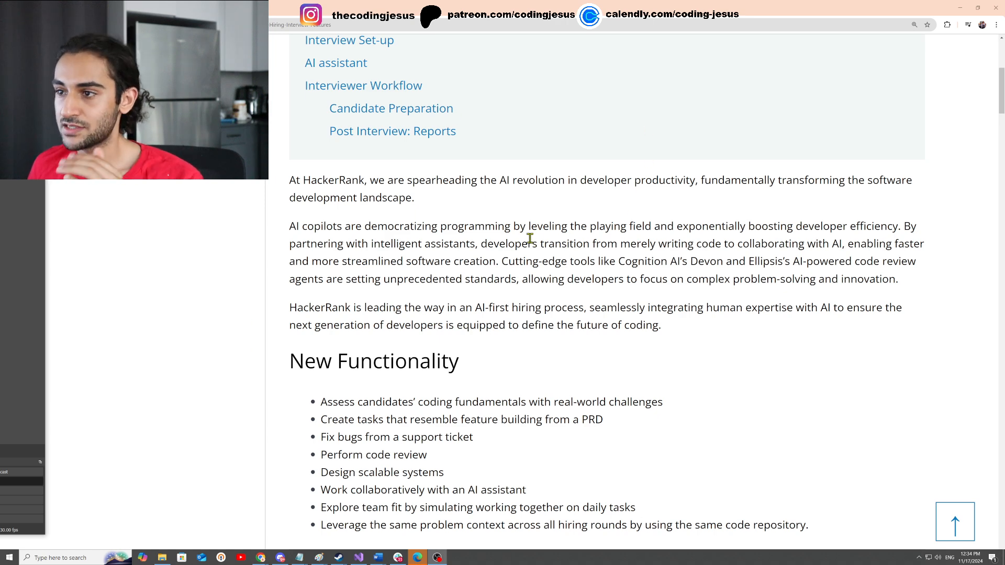
scroll("down", 3)
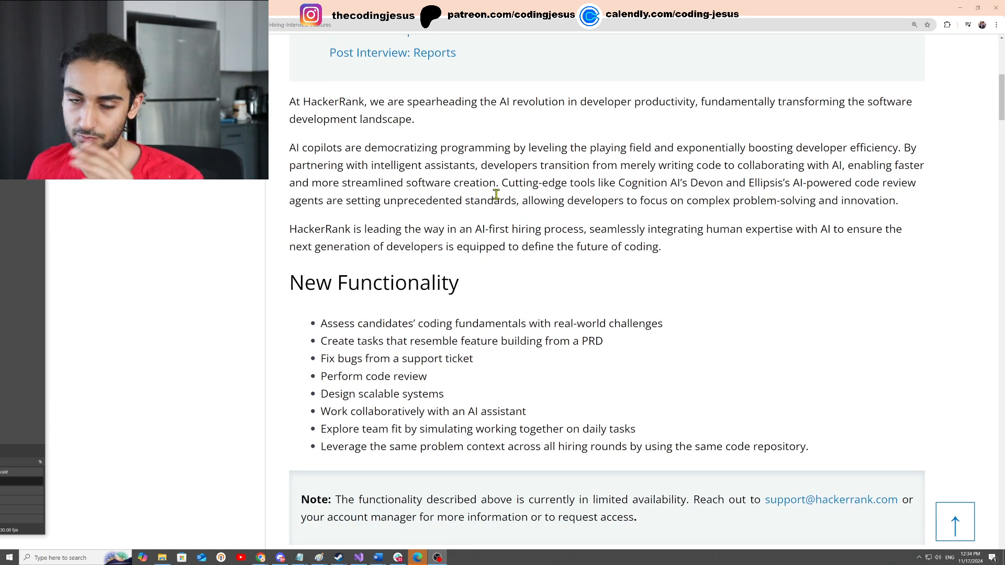
mouse_move(481, 205)
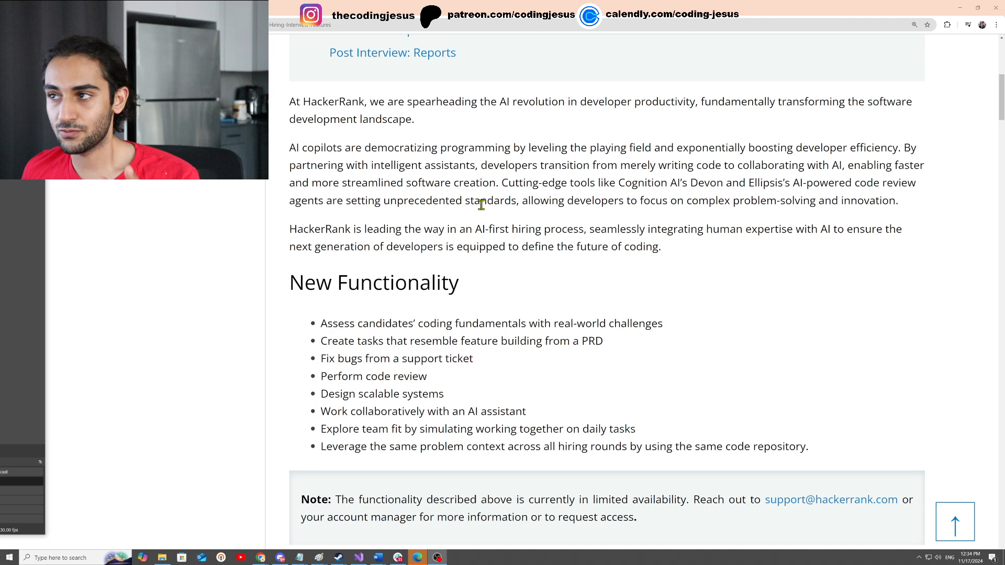
scroll("down", 3)
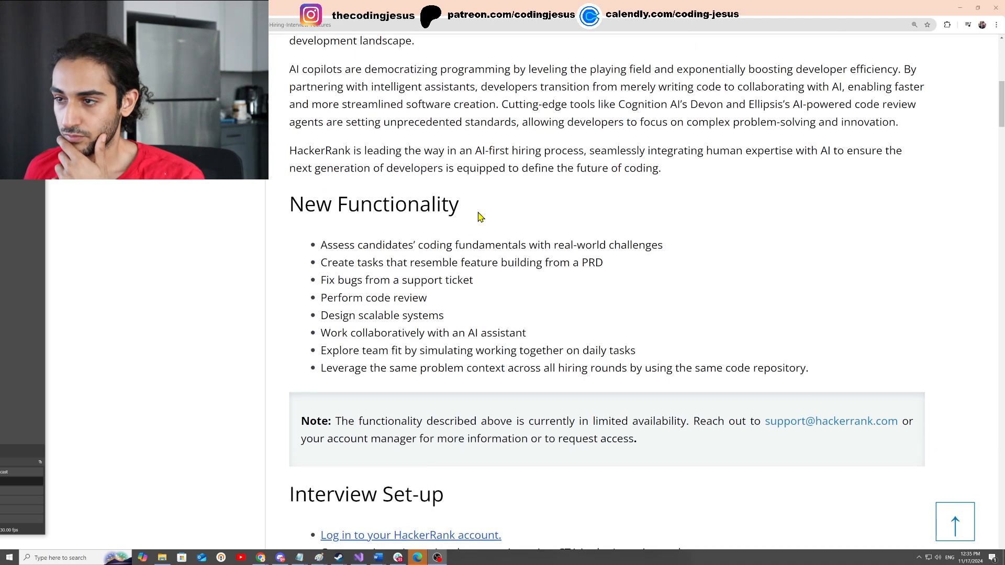
scroll("down", 3)
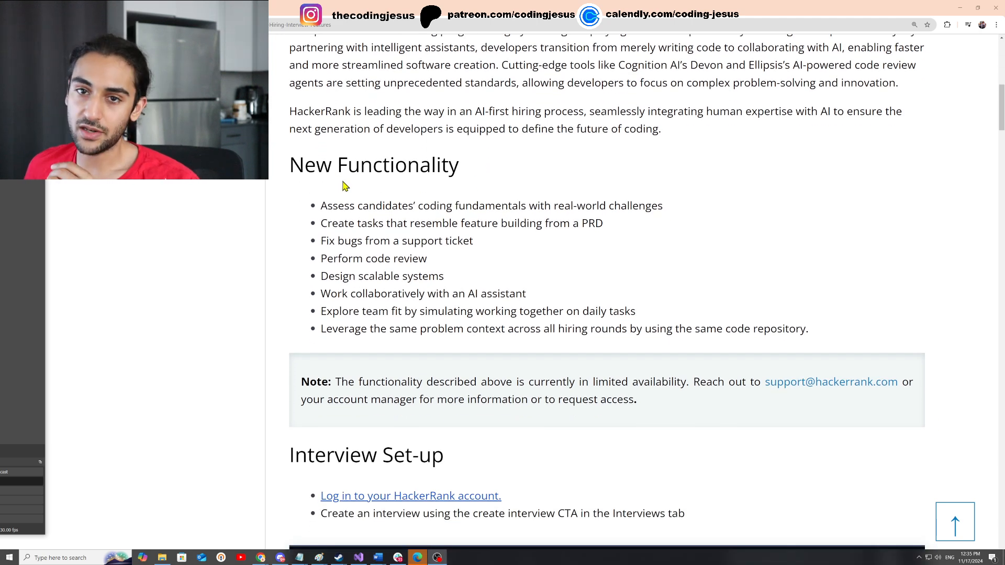
mouse_move(346, 197)
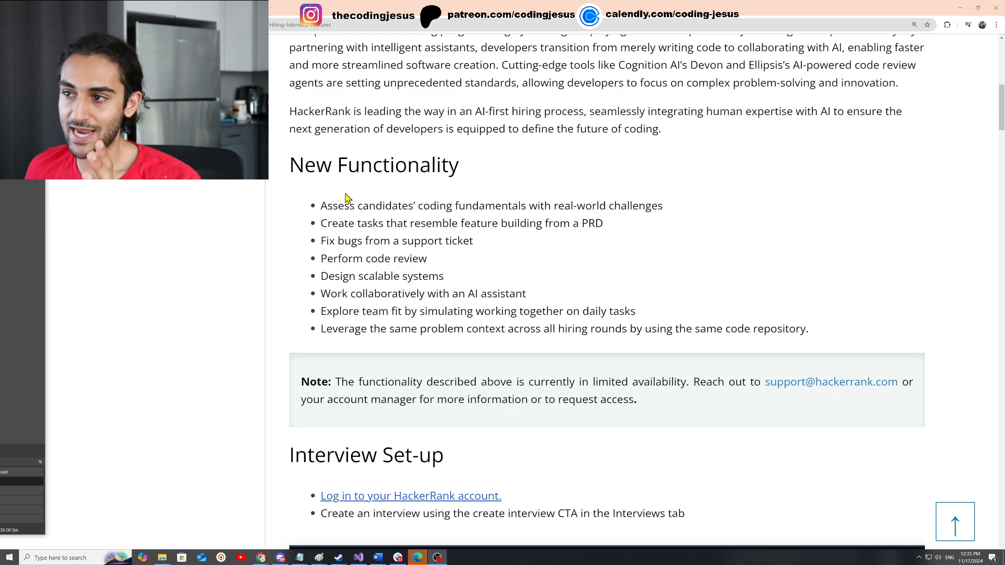
left_click_drag(325, 223, 451, 258)
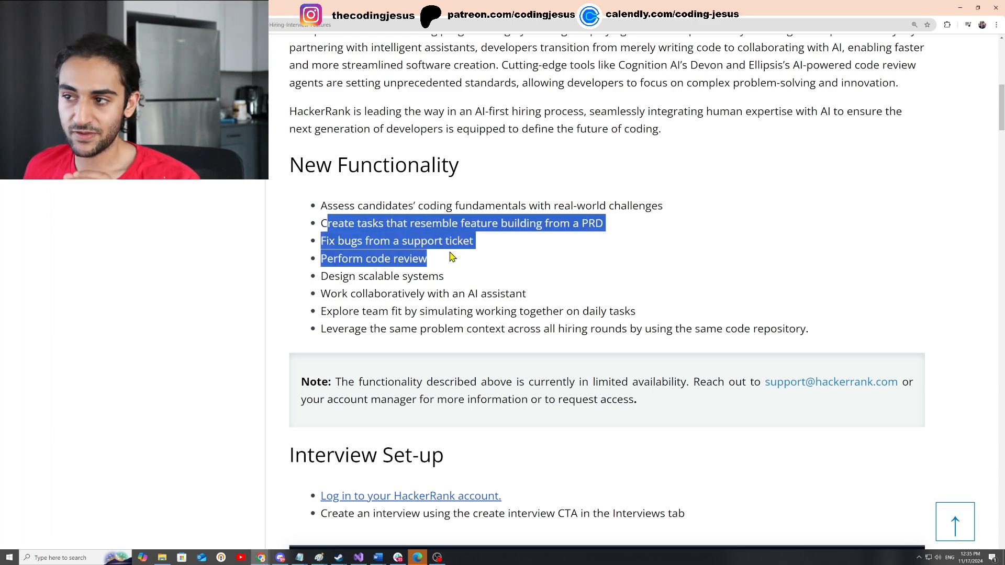
left_click(401, 275)
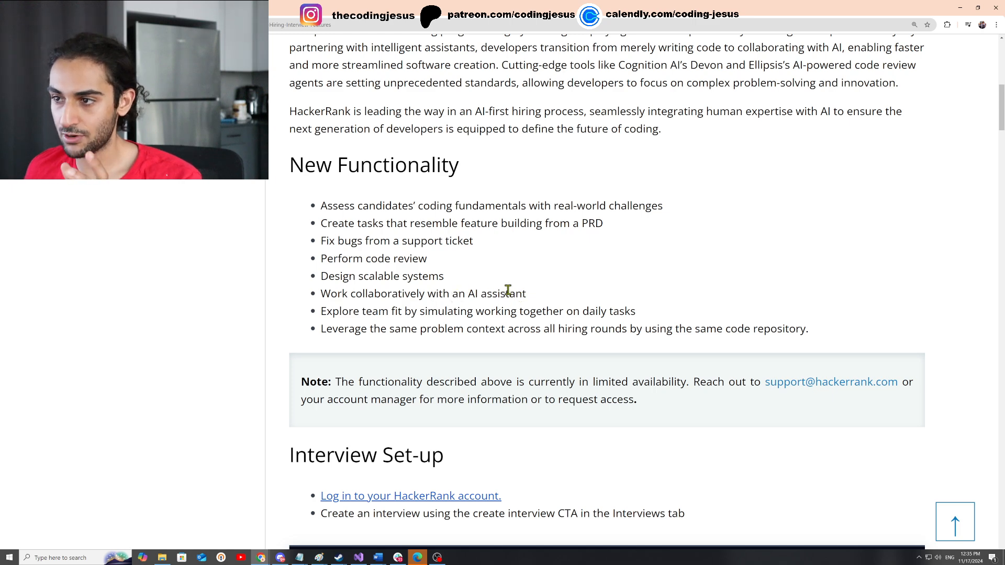
mouse_move(446, 246)
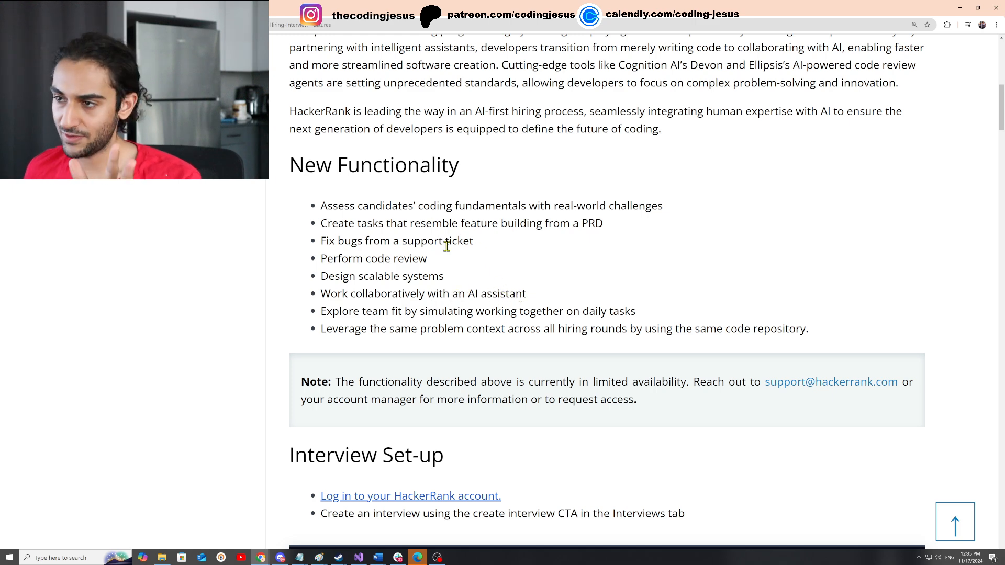
scroll("down", 3)
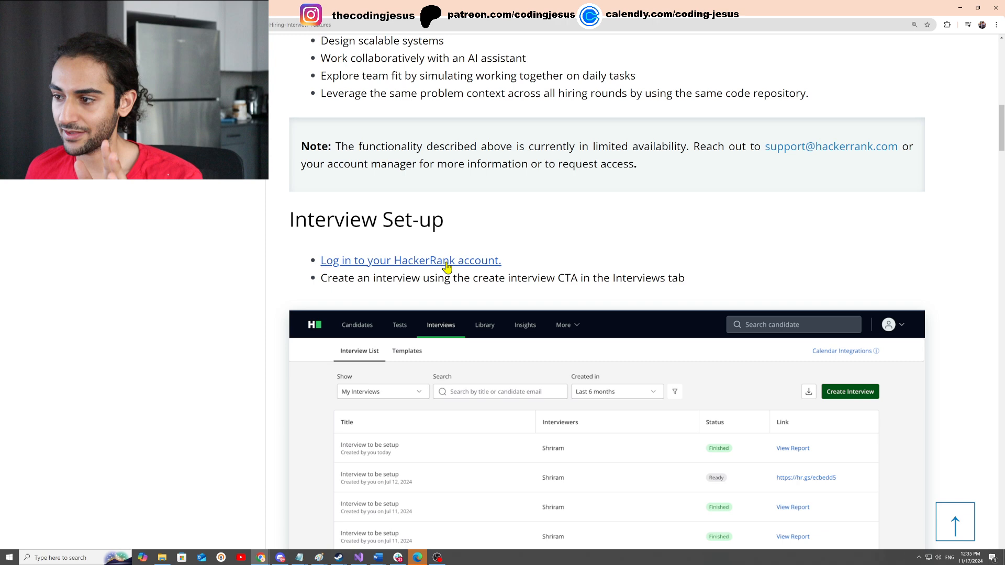
Scroll past repository selection to the 'Add tasks from the repository' step for E-commerce MERN
scroll("down", 3)
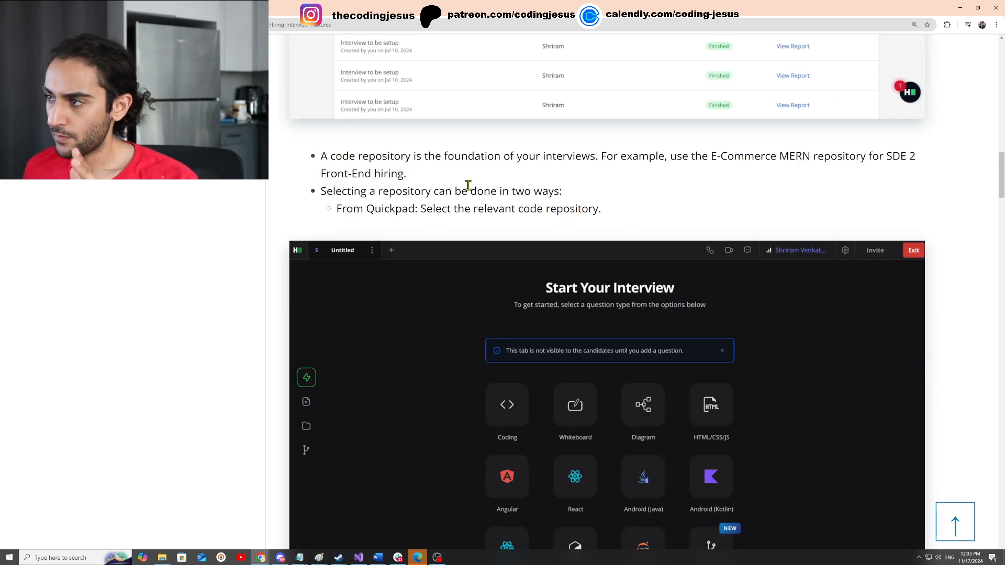
scroll("down", 3)
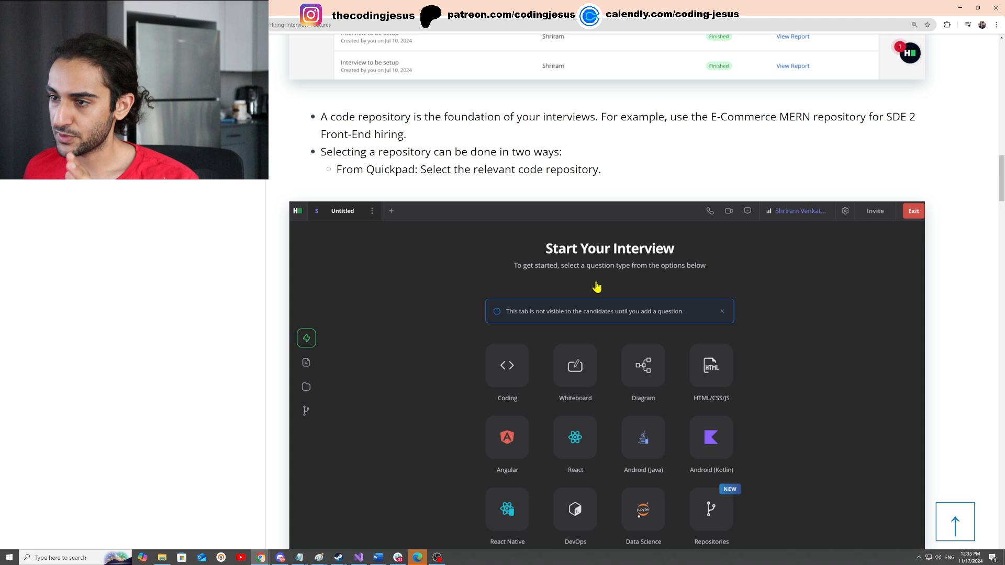
scroll("down", 3)
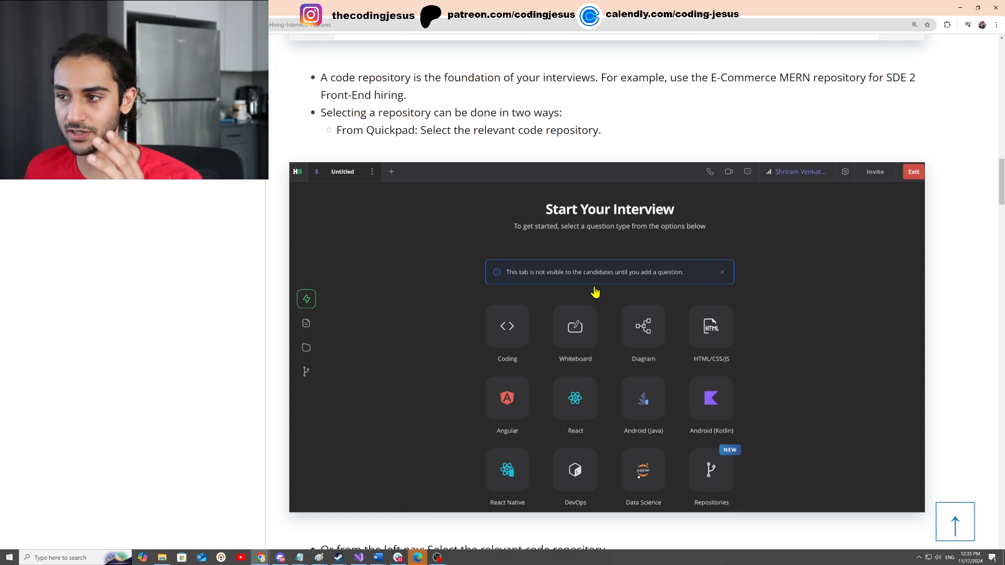
mouse_move(295, 344)
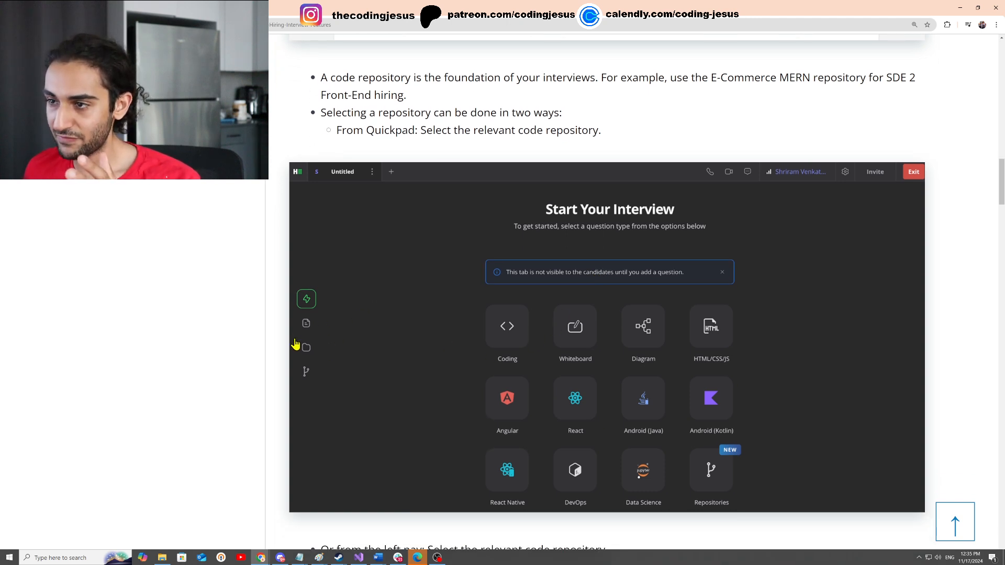
mouse_move(543, 371)
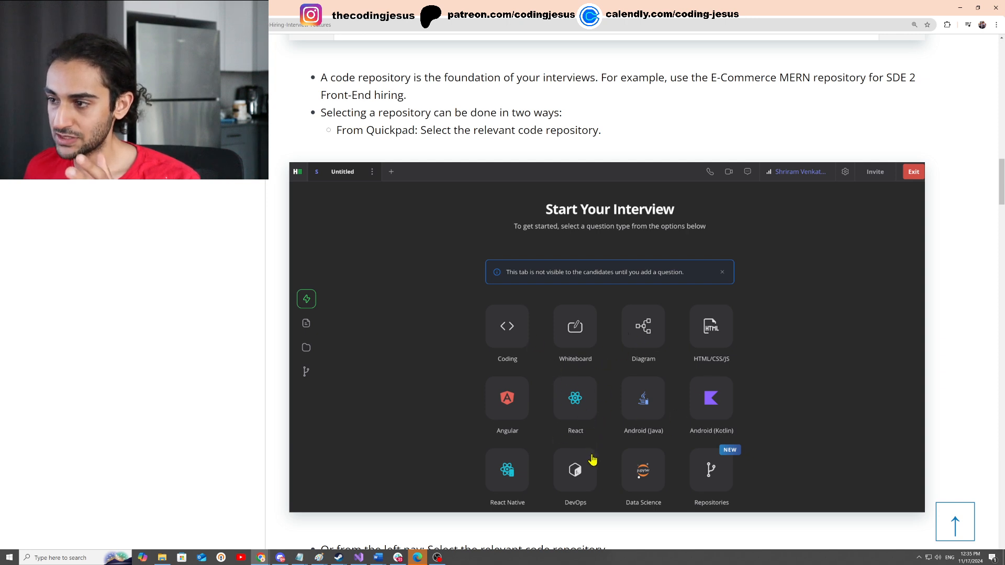
mouse_move(525, 420)
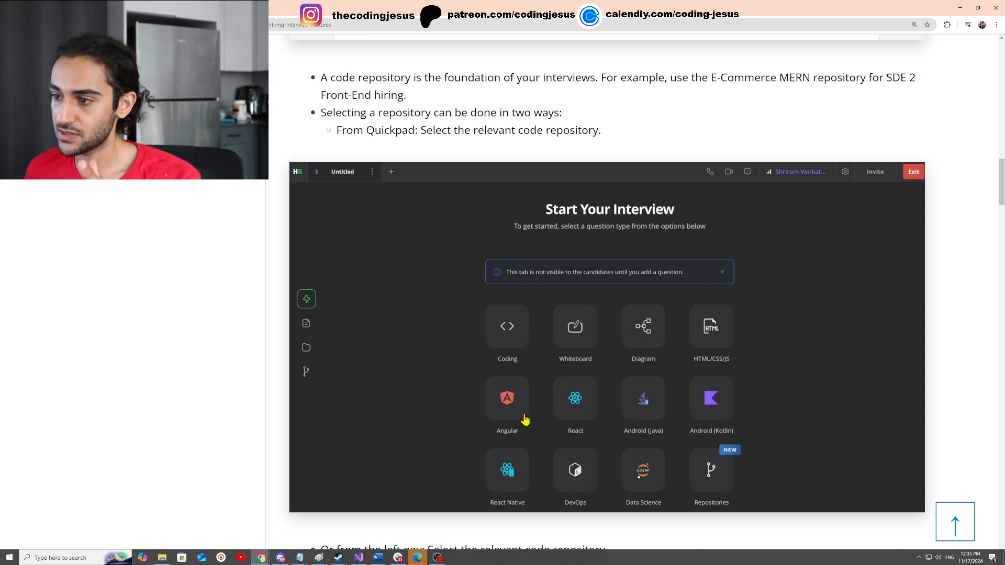
mouse_move(614, 359)
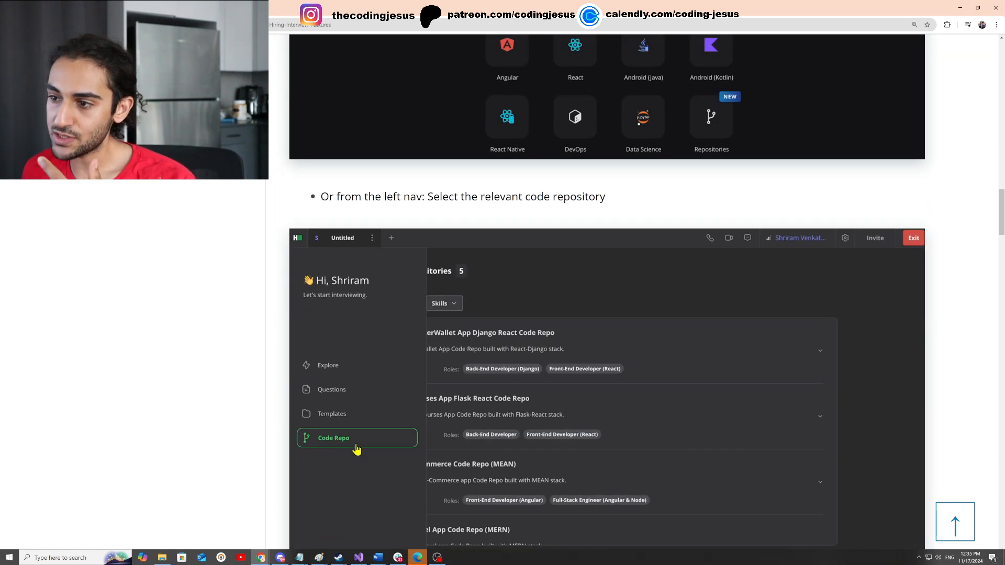
mouse_move(374, 456)
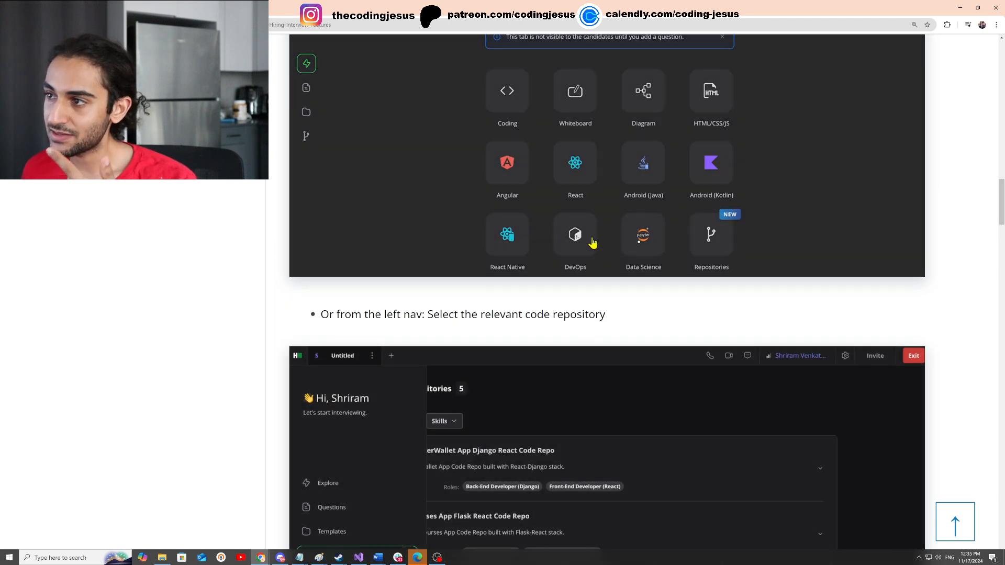
scroll("down", 3)
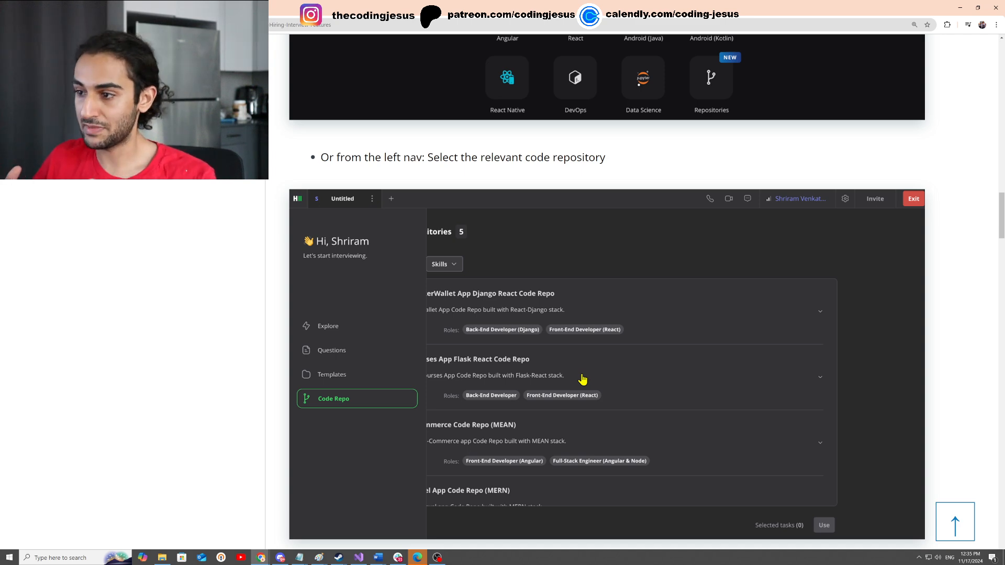
mouse_move(571, 447)
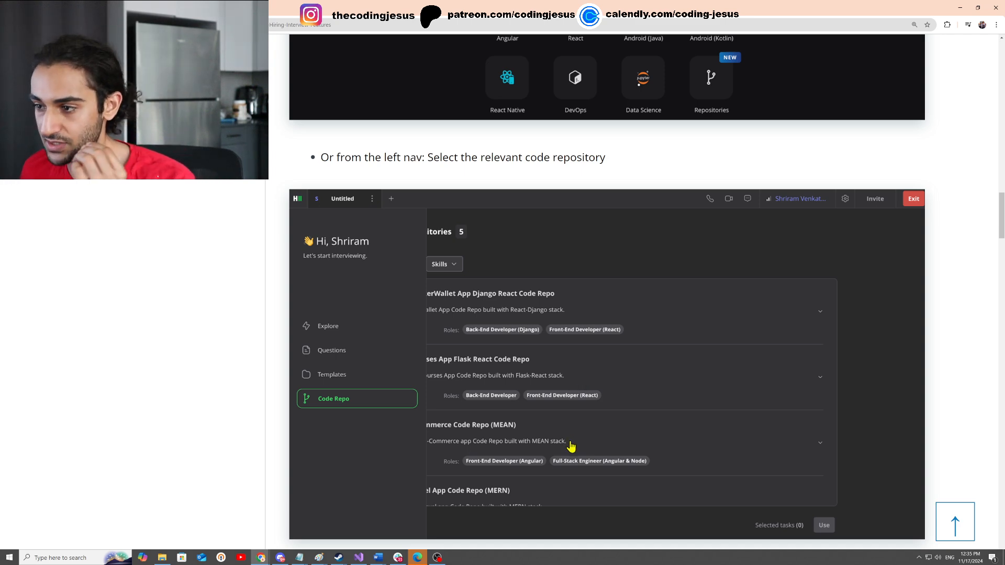
scroll("down", 3)
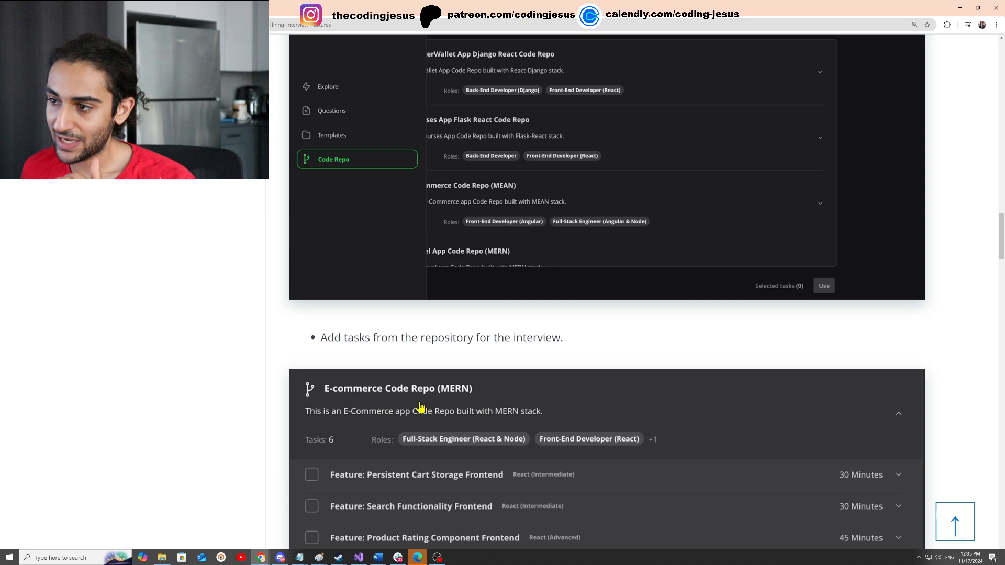
Scroll slightly to show all six MERN tasks, ending with the README review
scroll("down", 3)
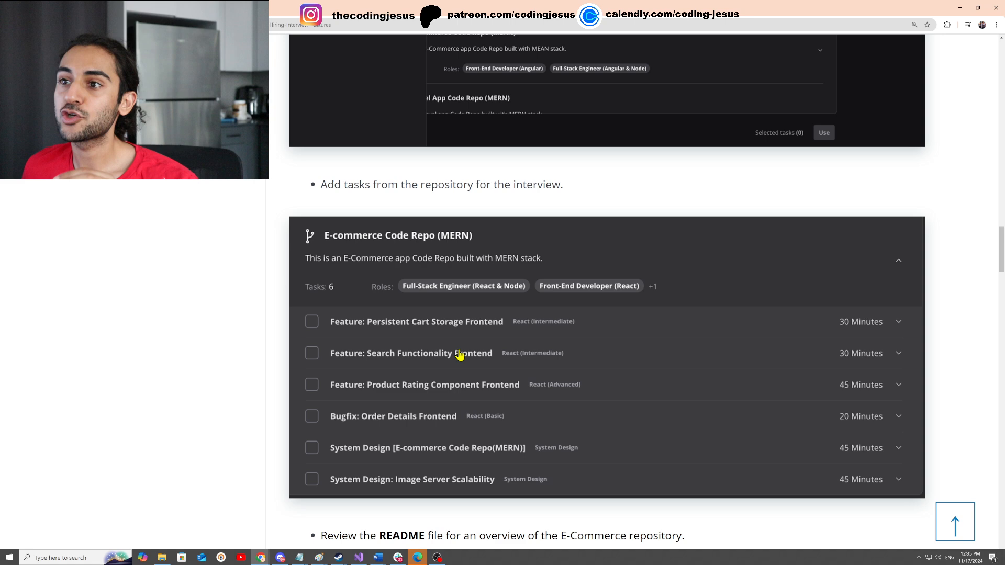
mouse_move(453, 357)
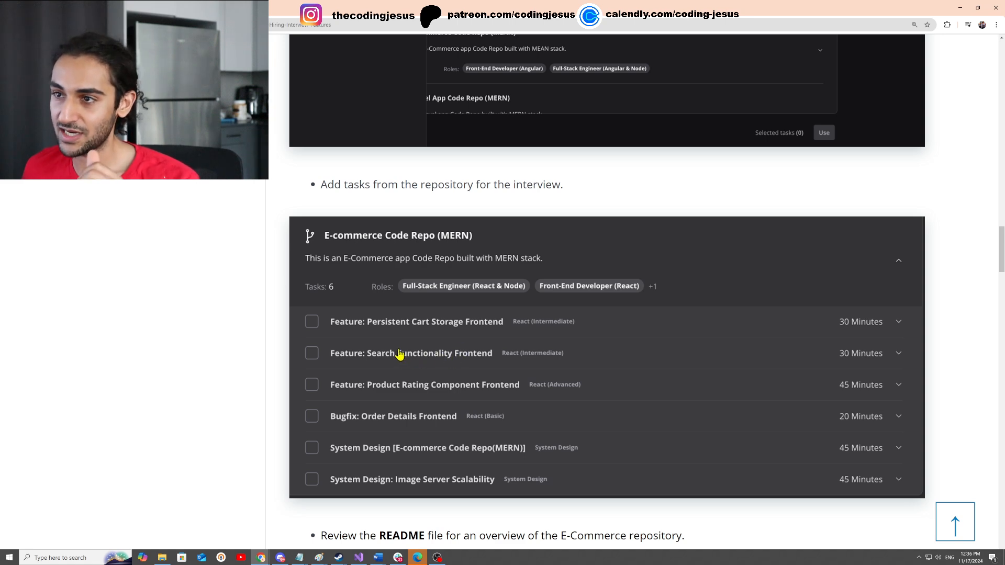
mouse_move(383, 331)
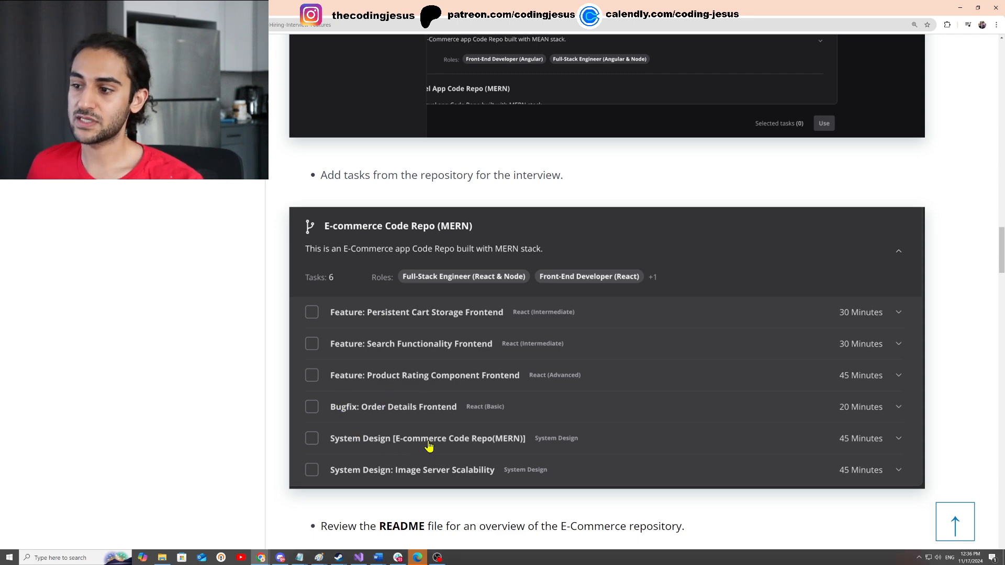
Scroll past the README screenshot to the sample interview sequence and AI assistant note
scroll("down", 3)
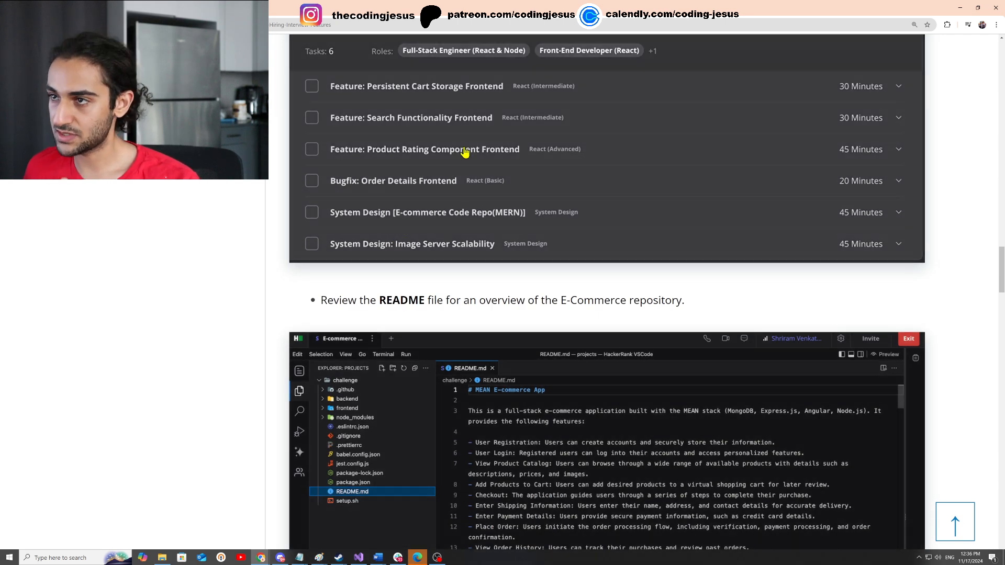
scroll("down", 3)
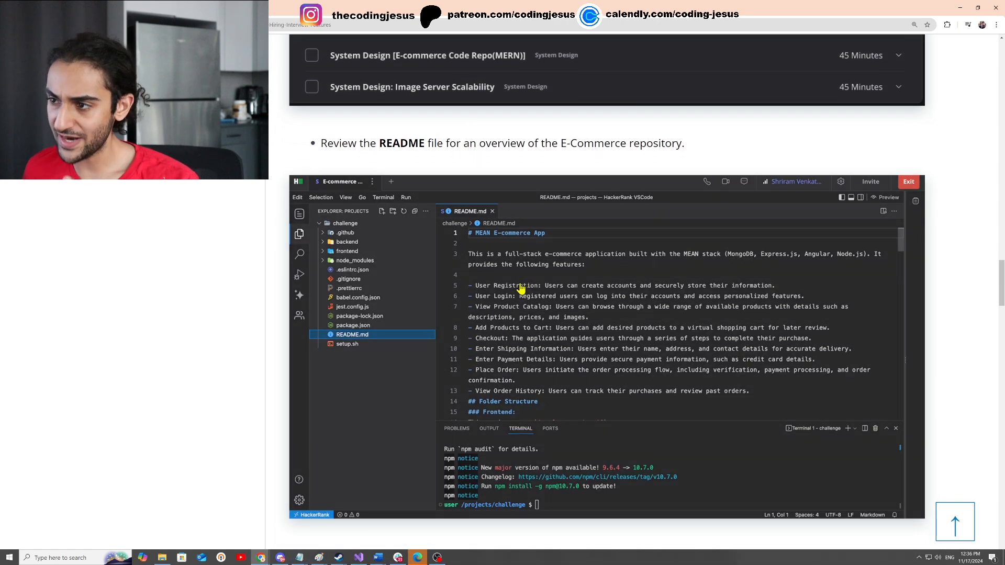
mouse_move(538, 298)
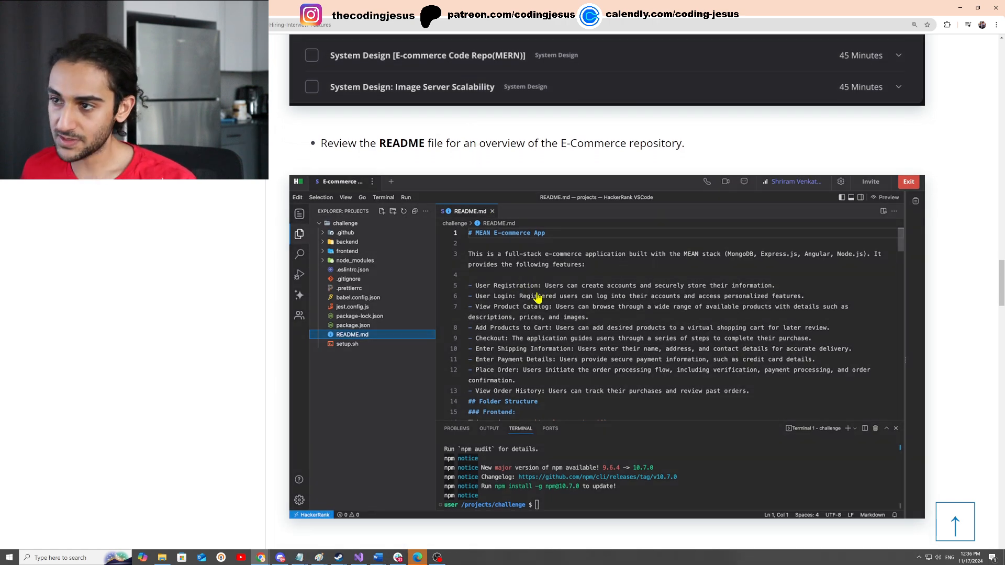
mouse_move(465, 370)
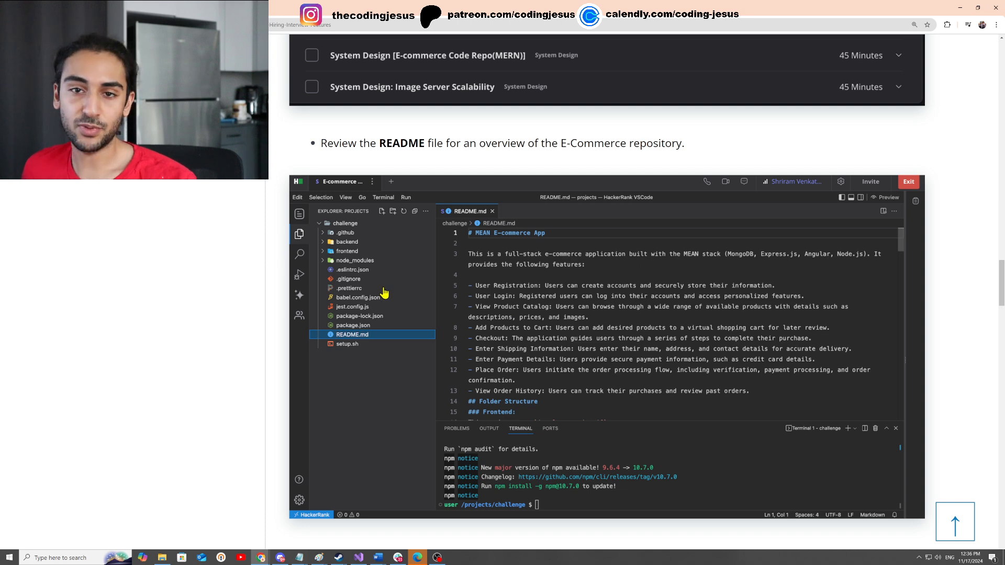
scroll("down", 3)
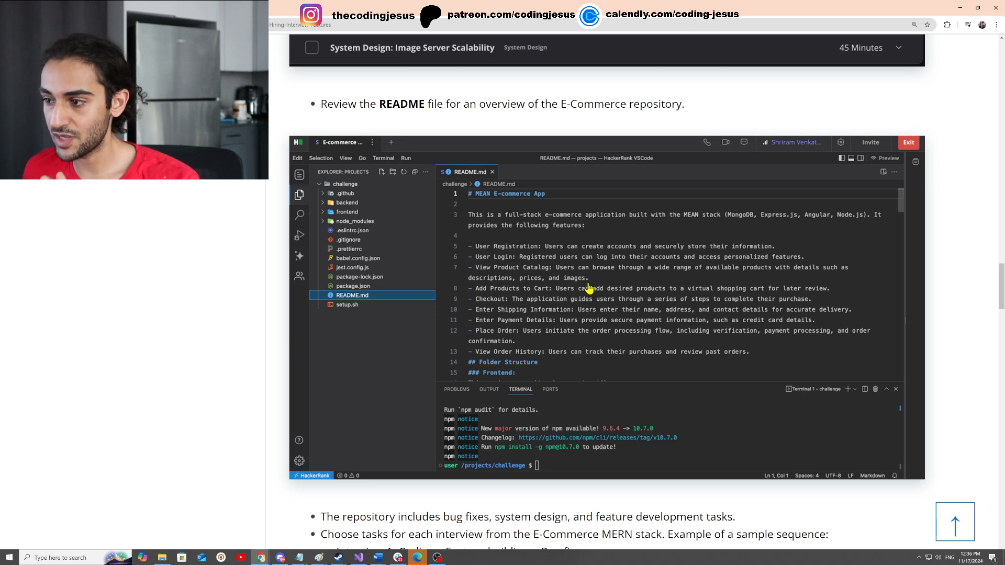
scroll("down", 3)
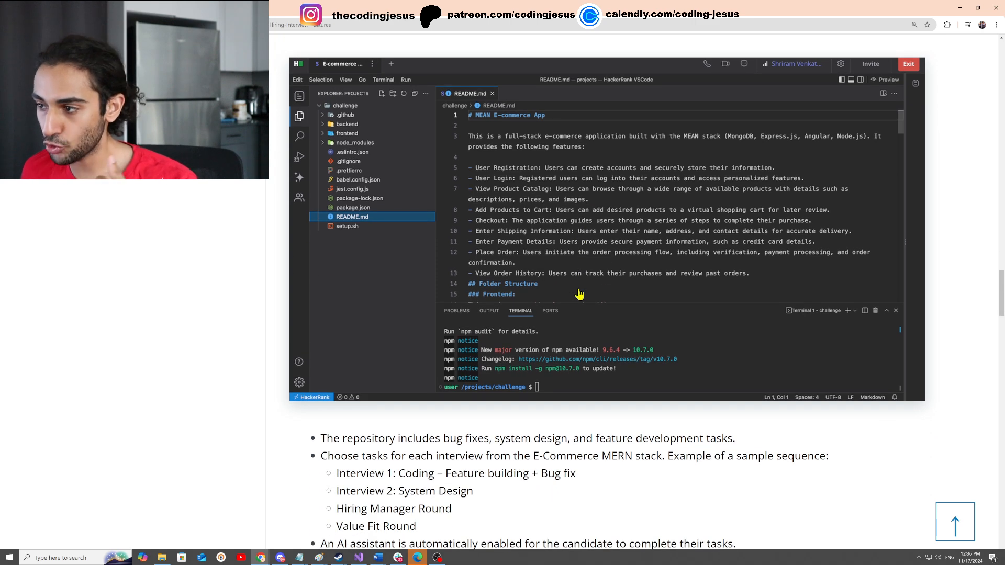
mouse_move(568, 296)
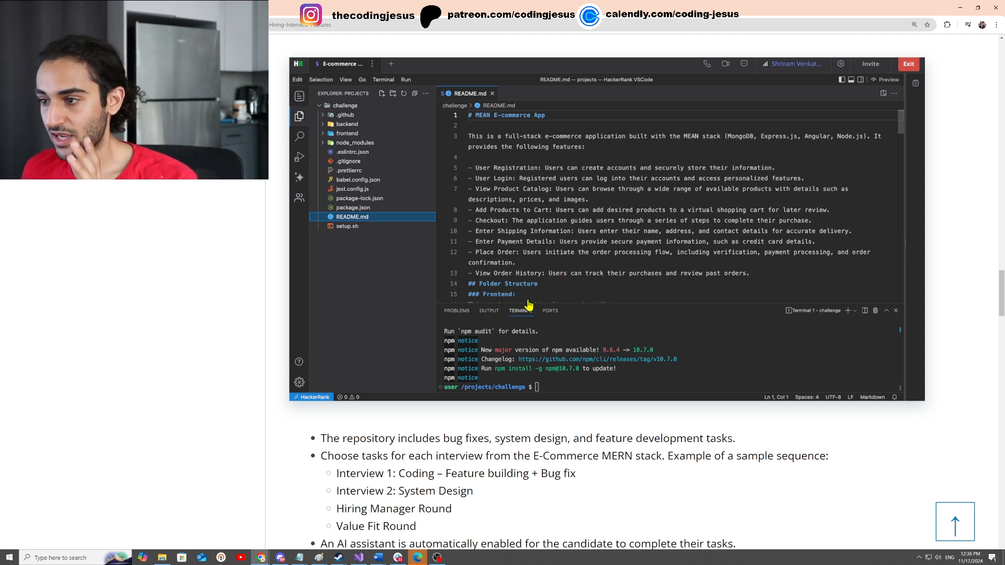
scroll("down", 3)
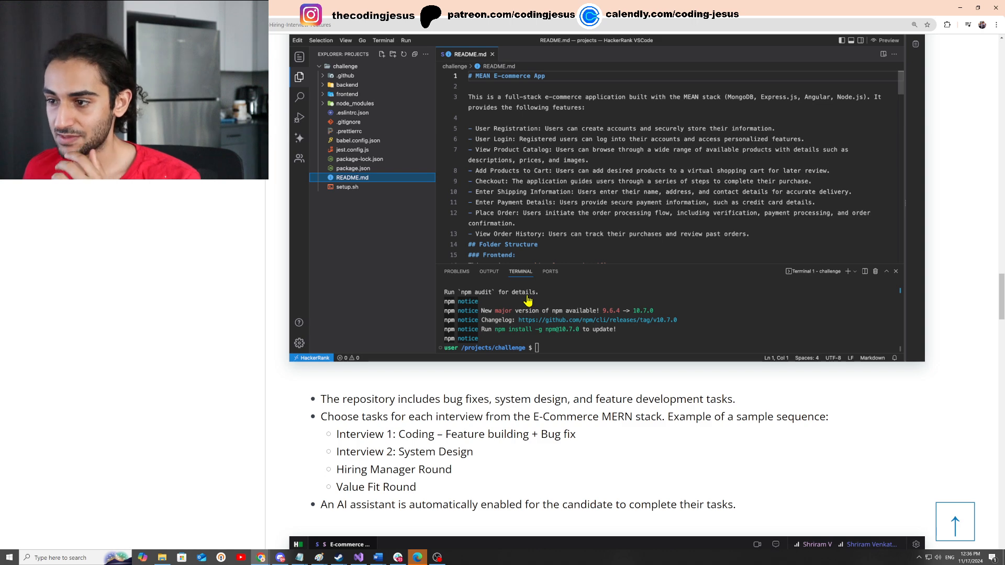
Scroll to the AI code assistant screenshot and the 'AI assistant' section bullets
scroll("down", 3)
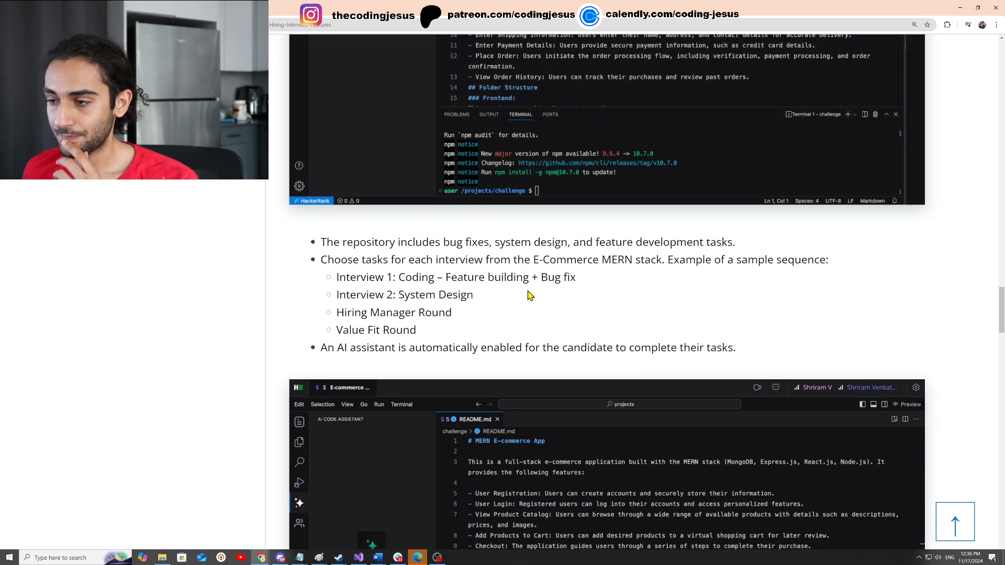
scroll("down", 3)
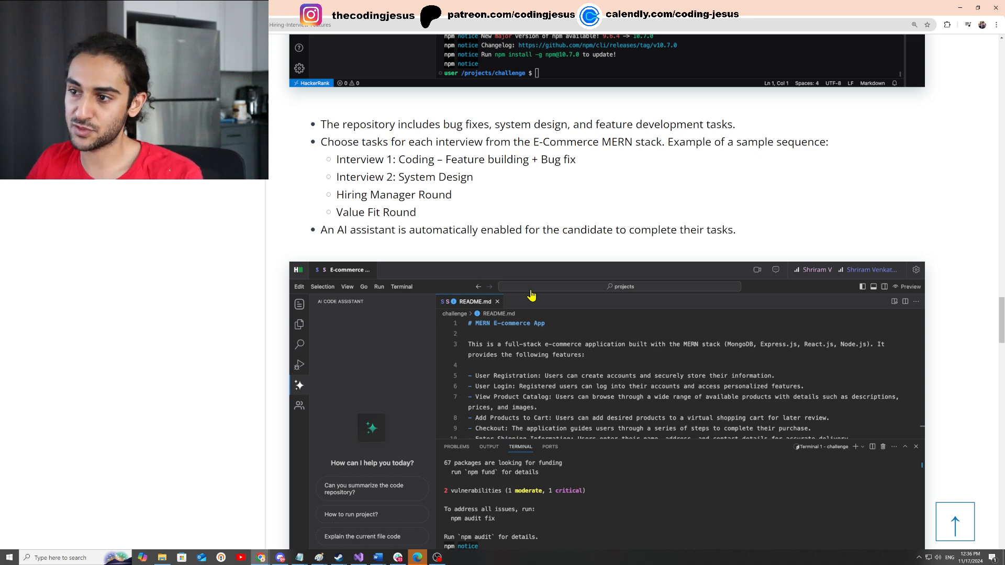
mouse_move(300, 406)
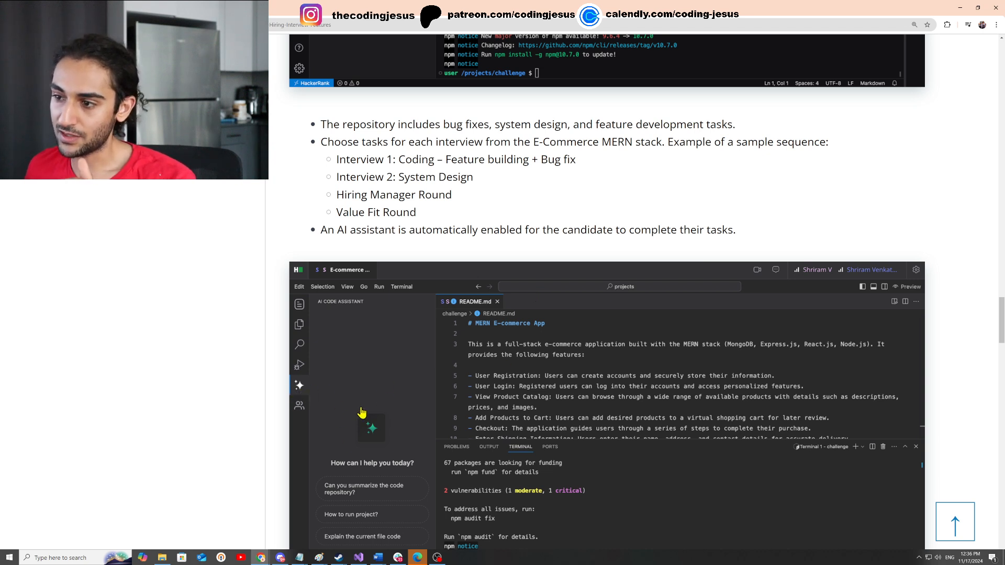
mouse_move(394, 344)
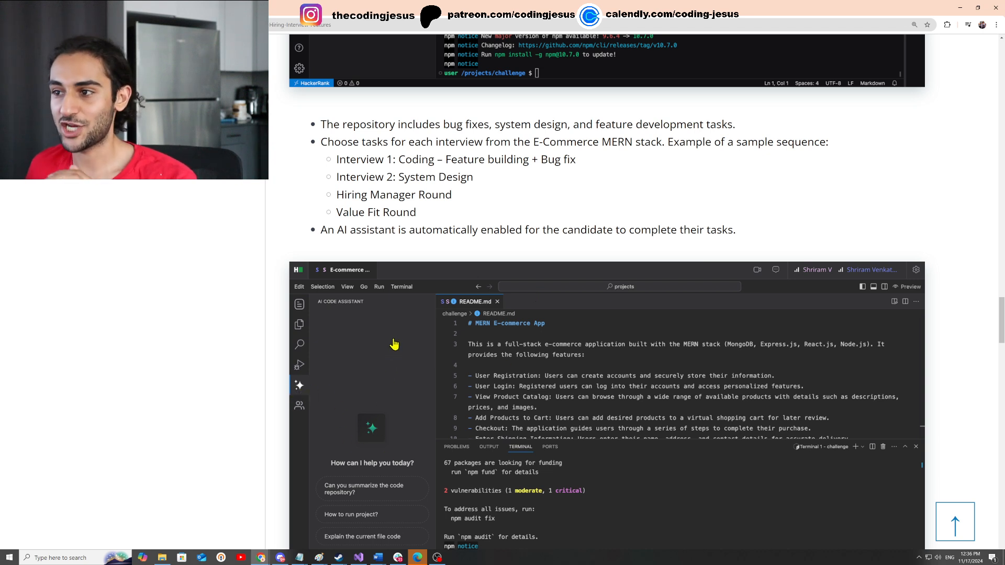
scroll("down", 3)
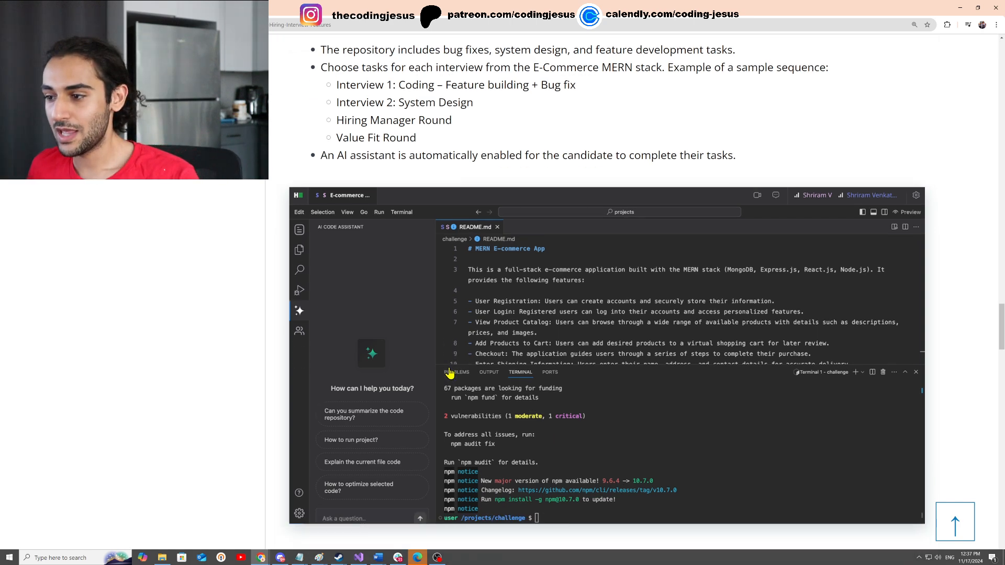
scroll("down", 3)
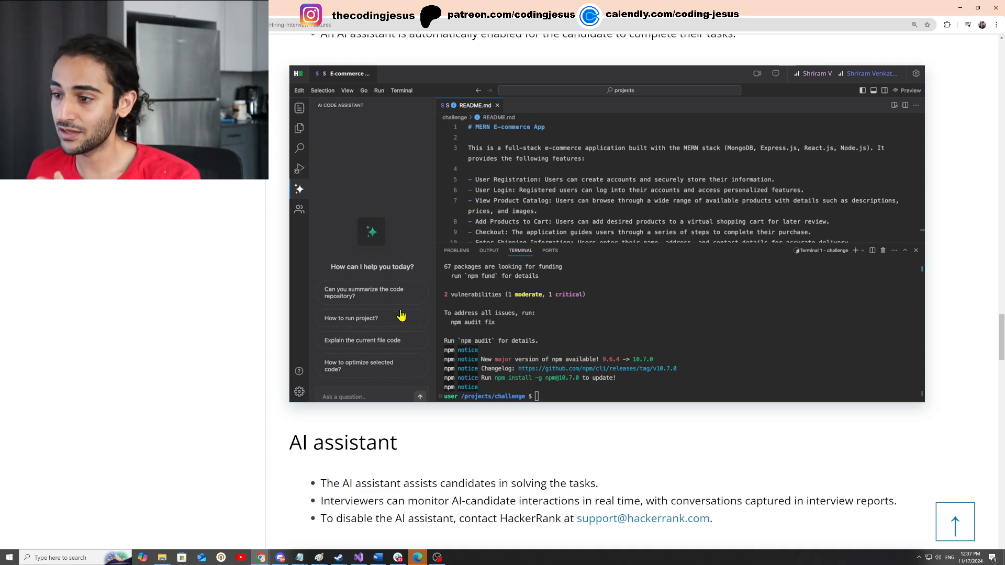
Scroll to 'Interviewer Workflow' with Candidate Preparation and Post Interview: Reports
scroll("down", 3)
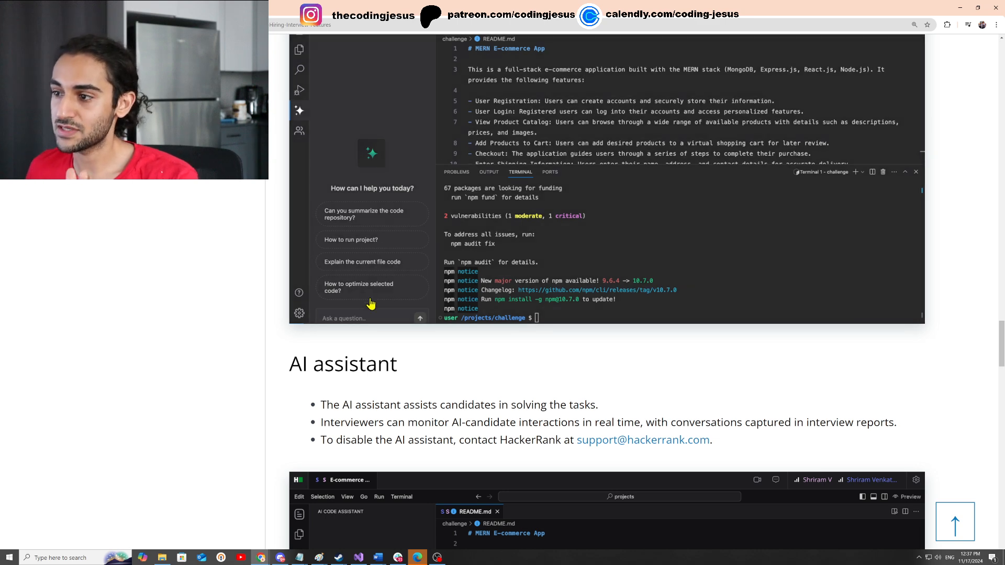
scroll("down", 3)
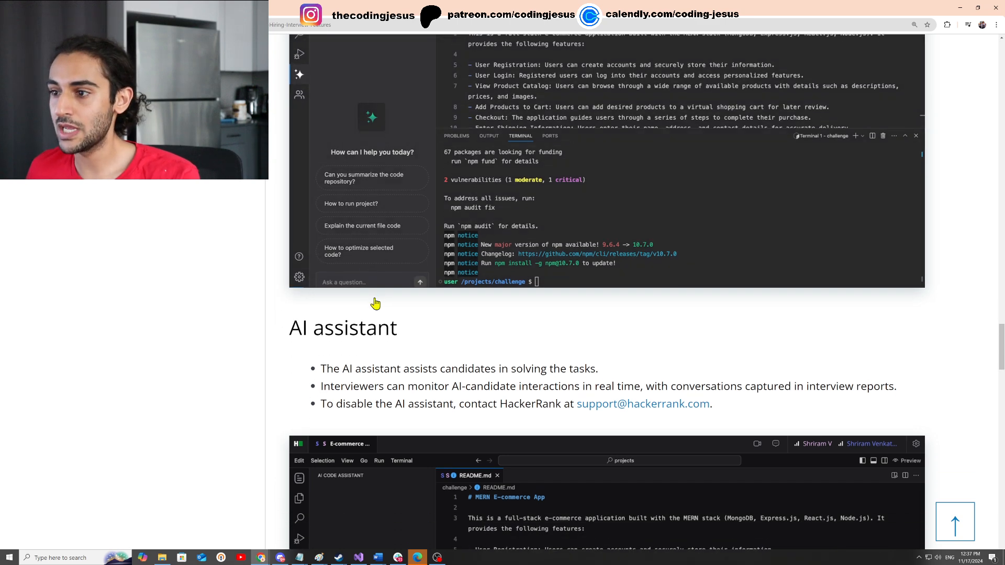
scroll("down", 3)
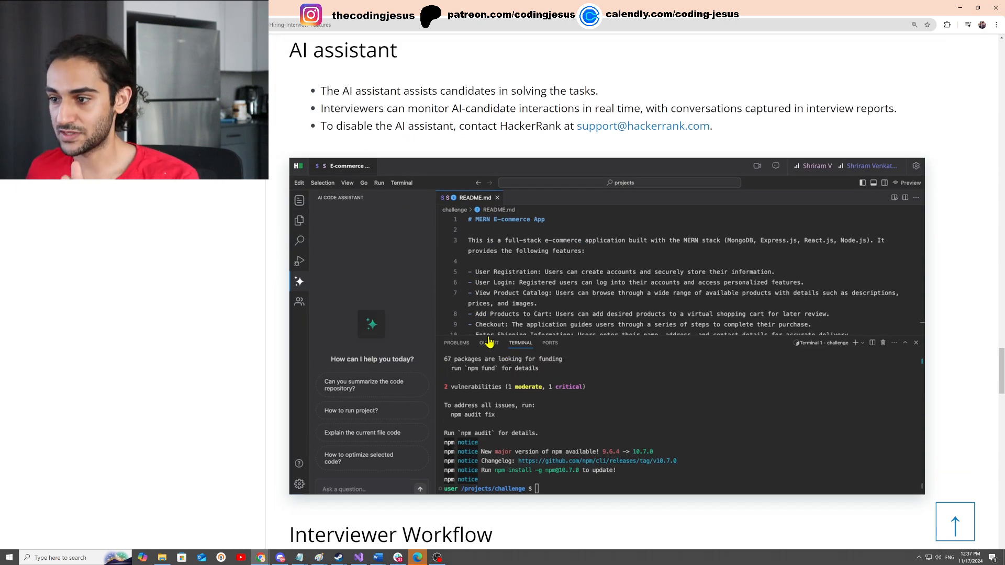
scroll("down", 3)
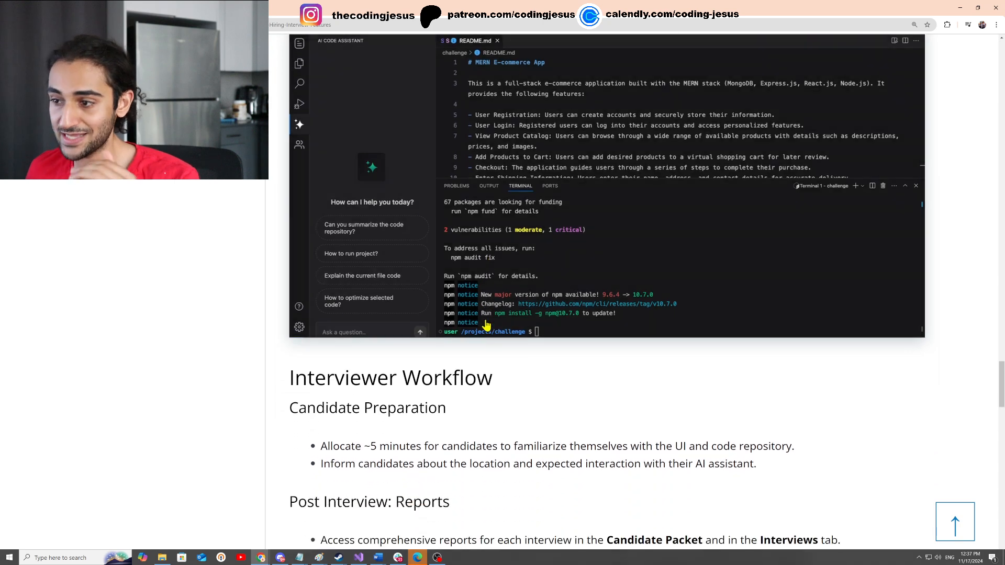
Scroll to the Interview Details report screenshot showing the candidate's AI Chat History transcript
scroll("down", 3)
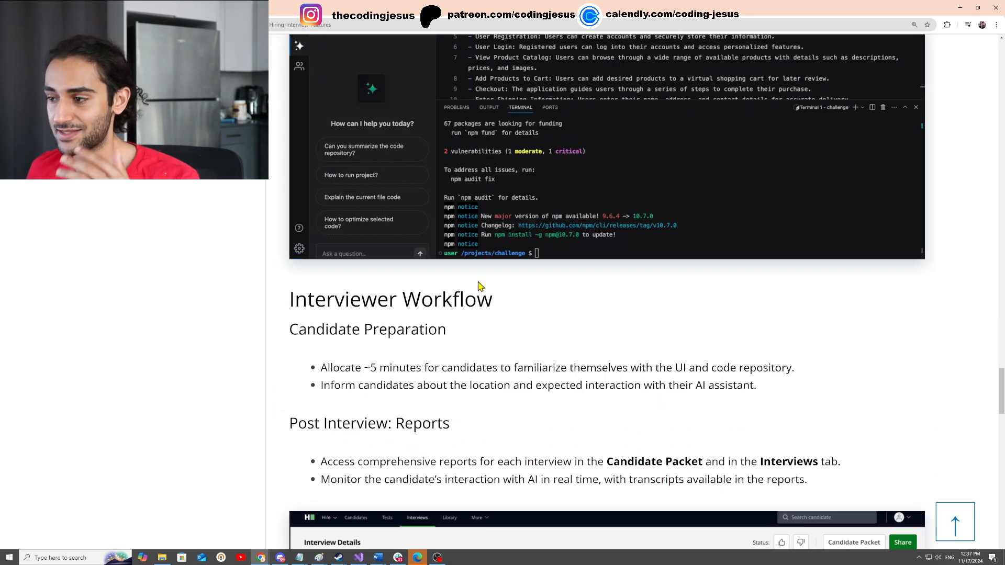
mouse_move(510, 420)
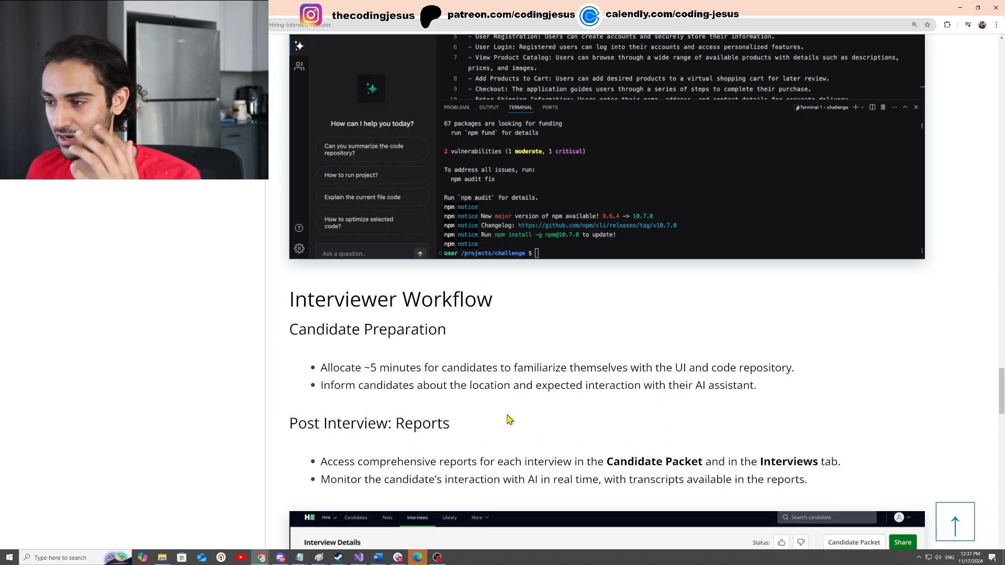
scroll("down", 3)
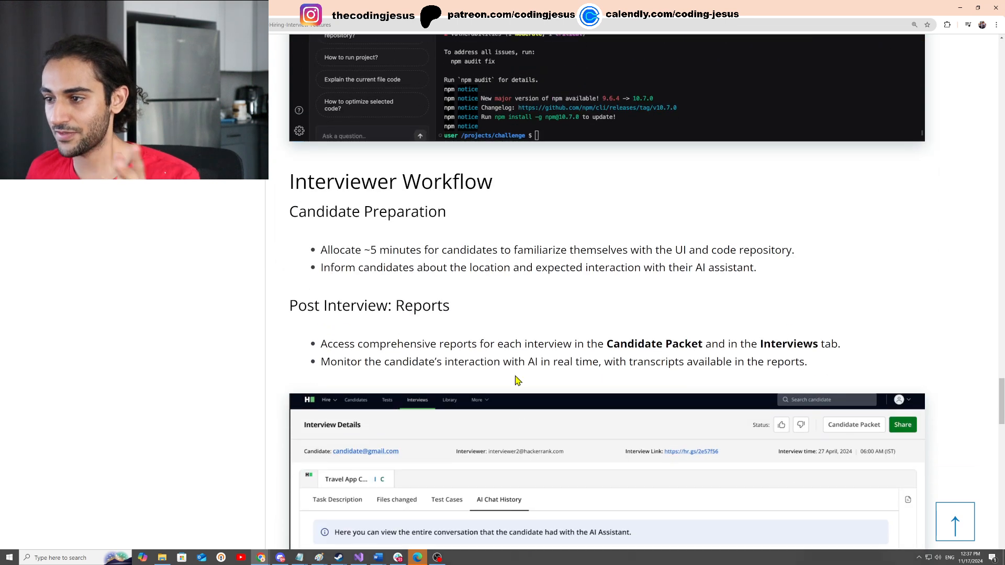
scroll("down", 3)
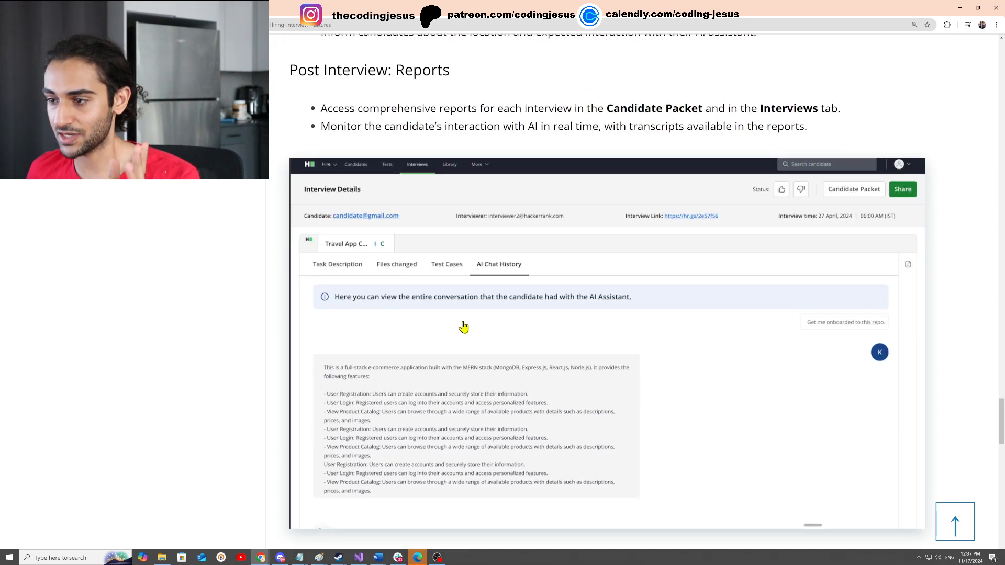
Scroll to the bullet on reusing one repository, with the HackerWallet Django React task list
scroll("down", 3)
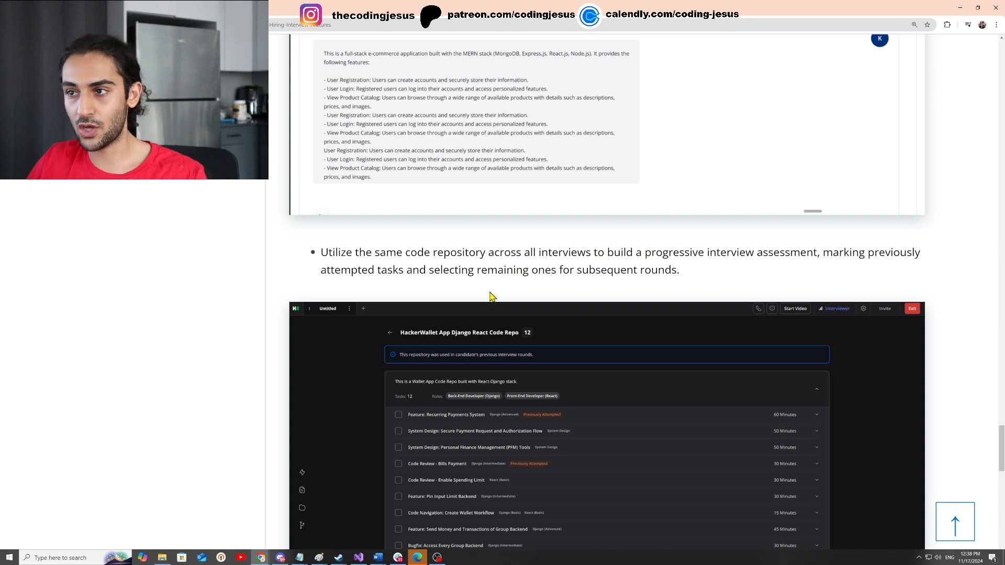
mouse_move(348, 266)
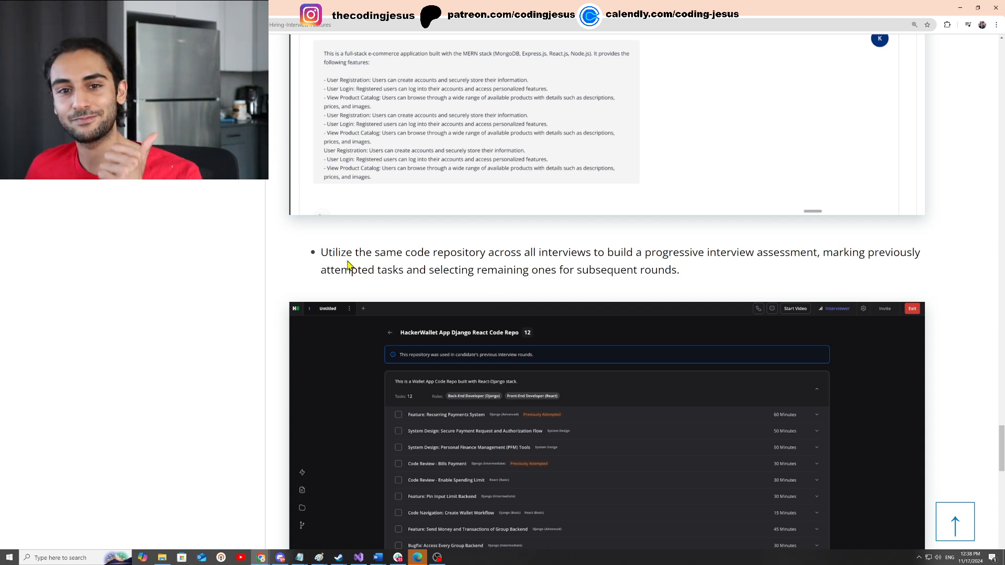